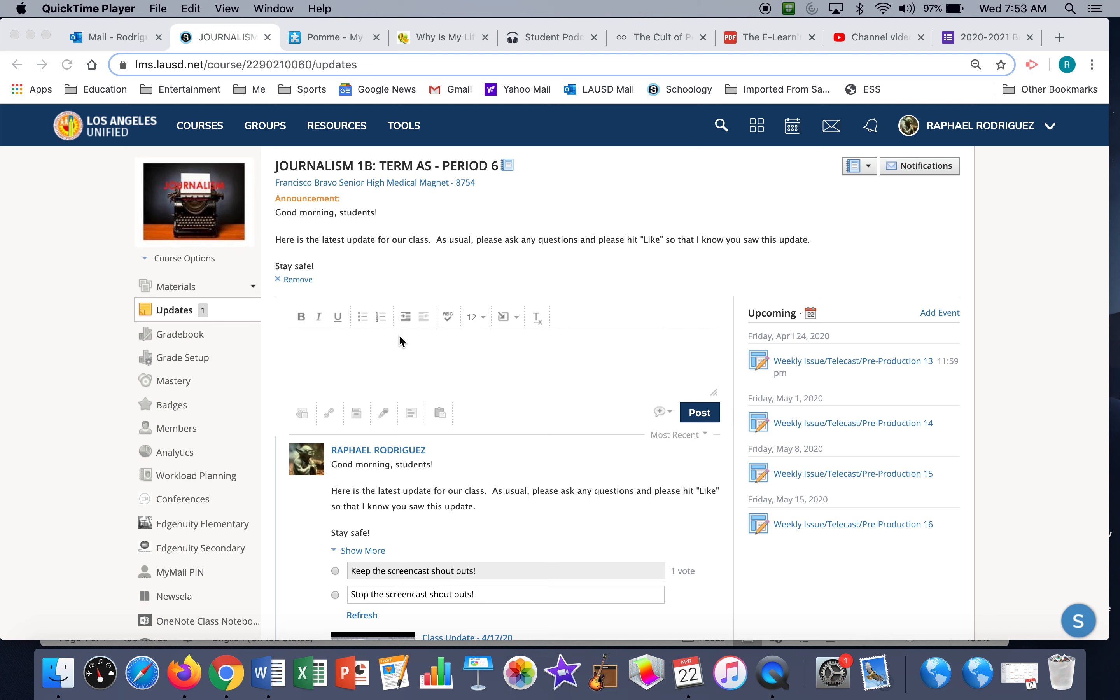
Check which students liked the class update, then dismiss the likes list
{"action": "scroll", "scroll_direction": "down", "scroll_amount": 3}
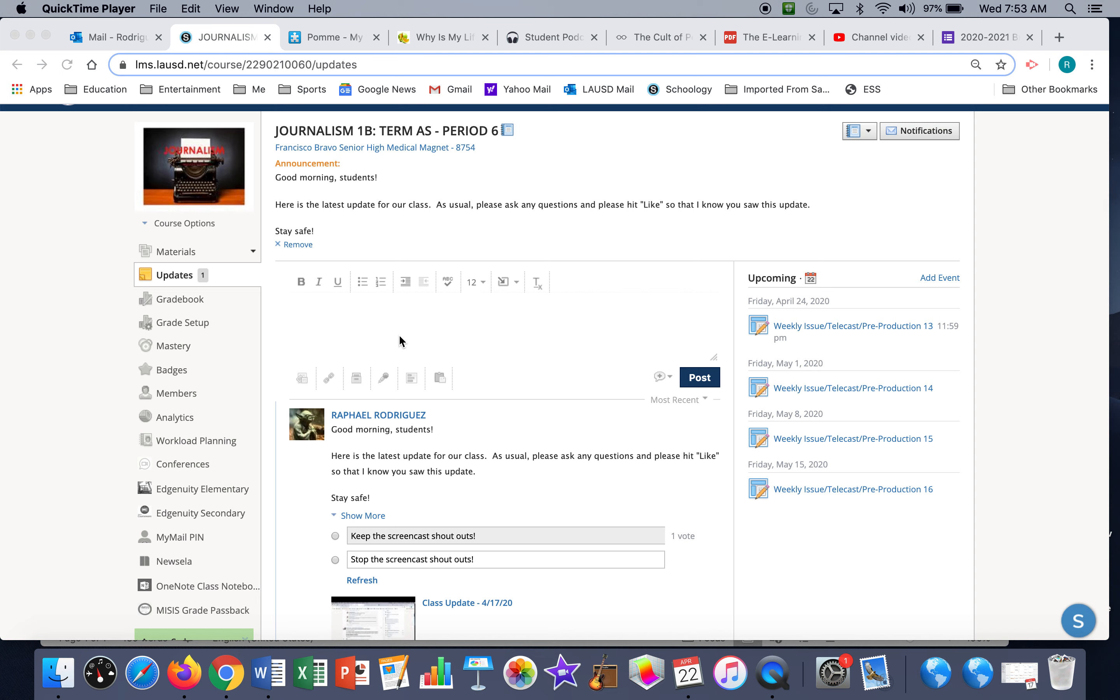
{"action": "scroll", "scroll_direction": "down", "scroll_amount": 3}
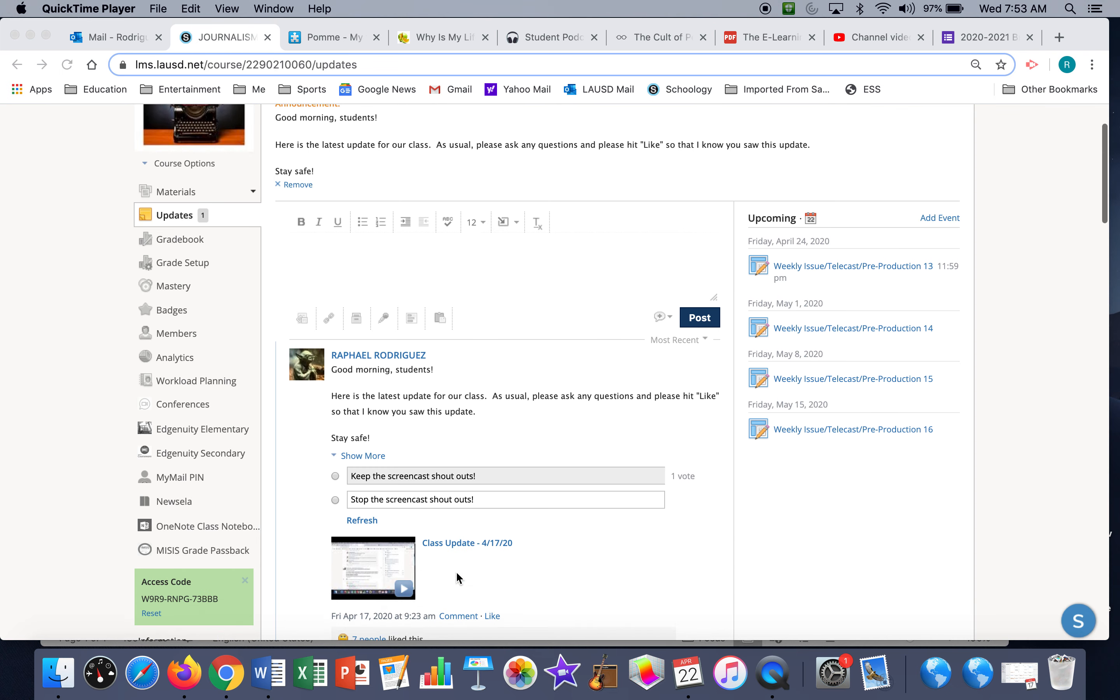
{"action": "scroll", "scroll_direction": "down", "scroll_amount": 3}
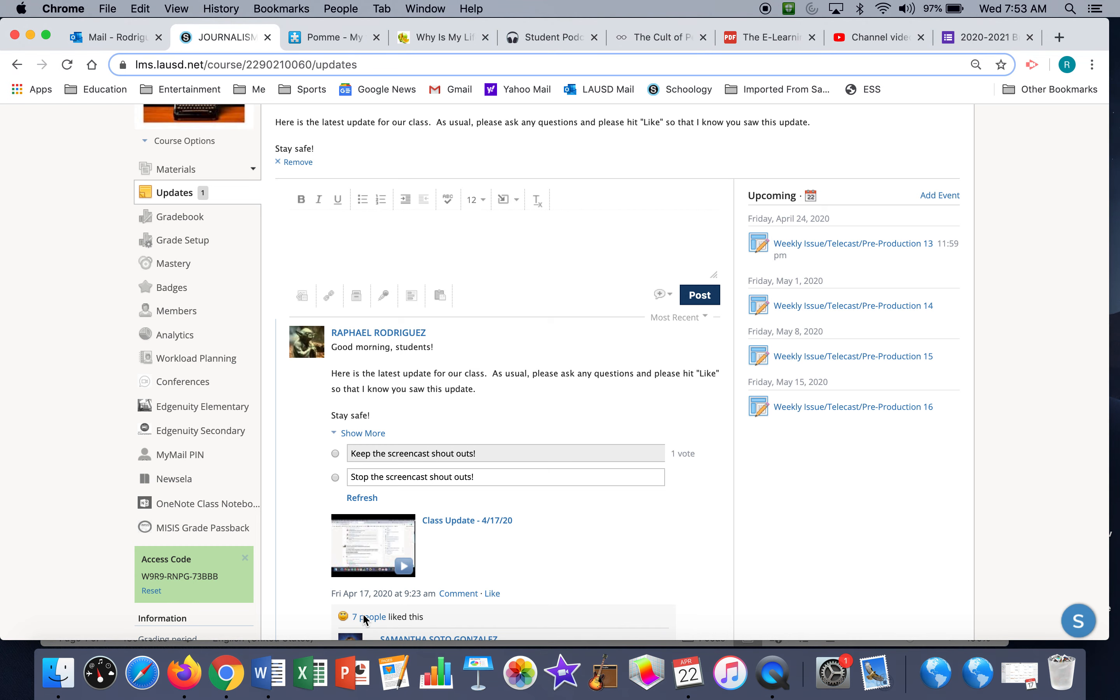
{"action": "left_click", "coordinate": [372, 617]}
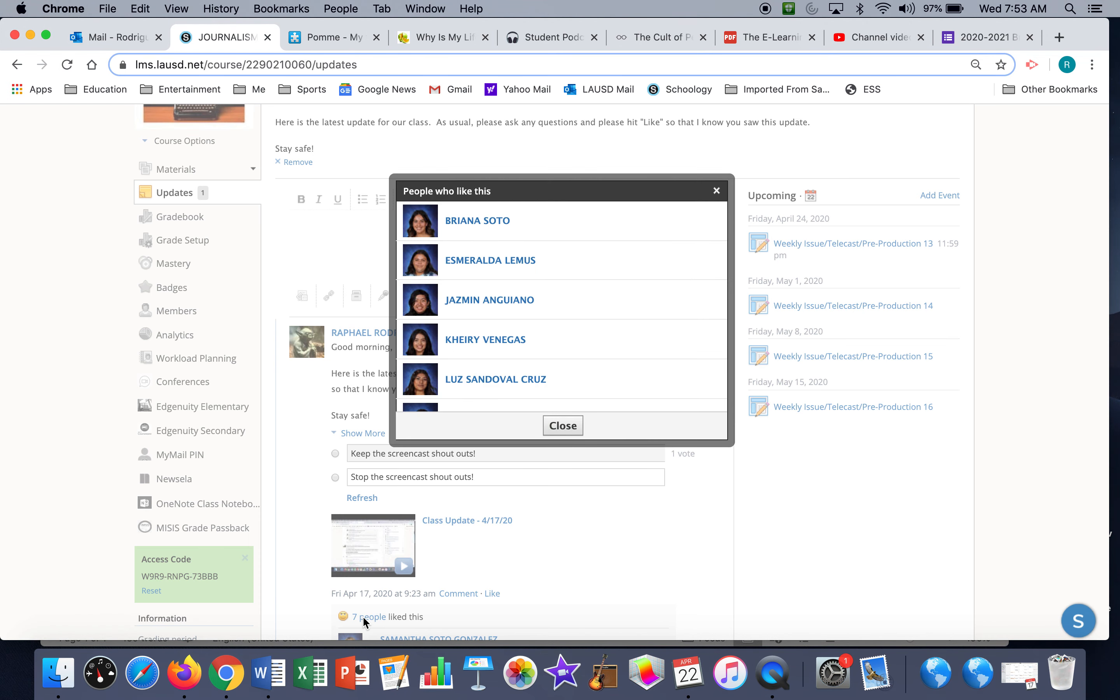
{"action": "mouse_move", "coordinate": [555, 267]}
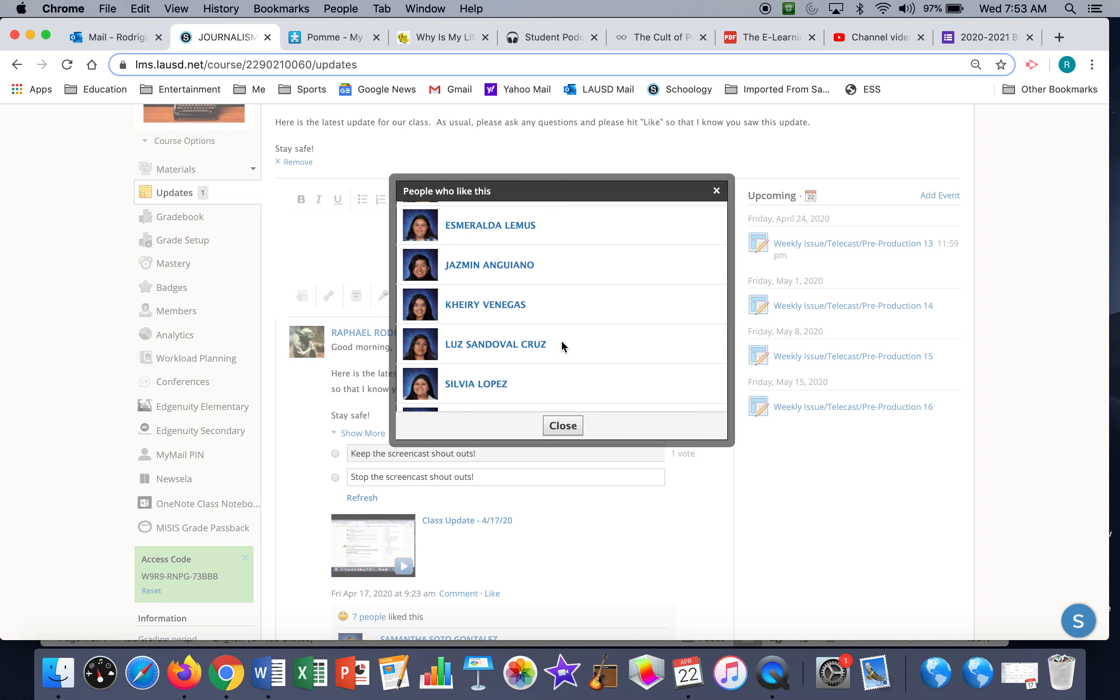
{"action": "scroll", "scroll_direction": "down", "scroll_amount": 3}
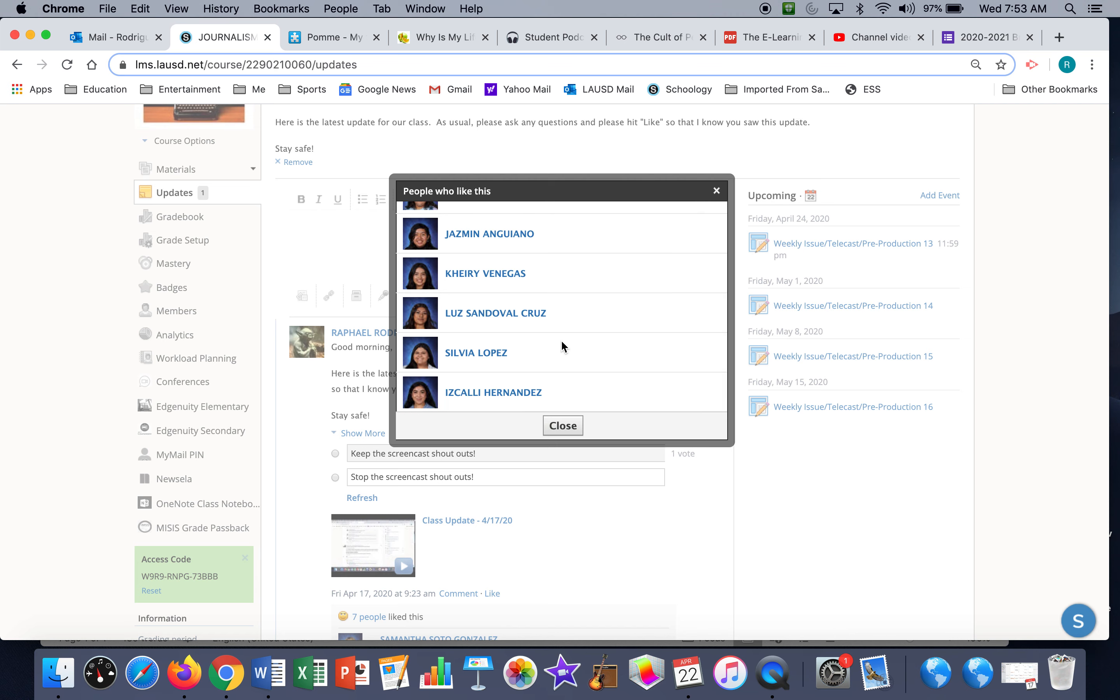
{"action": "left_click", "coordinate": [562, 424]}
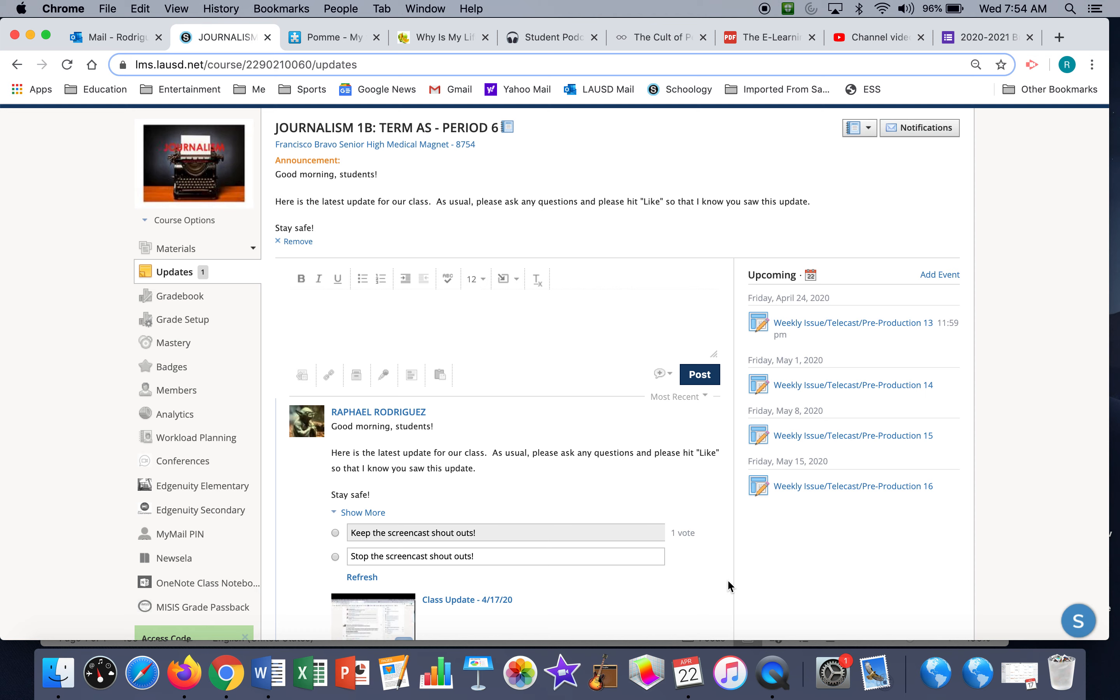
{"action": "mouse_move", "coordinate": [853, 323]}
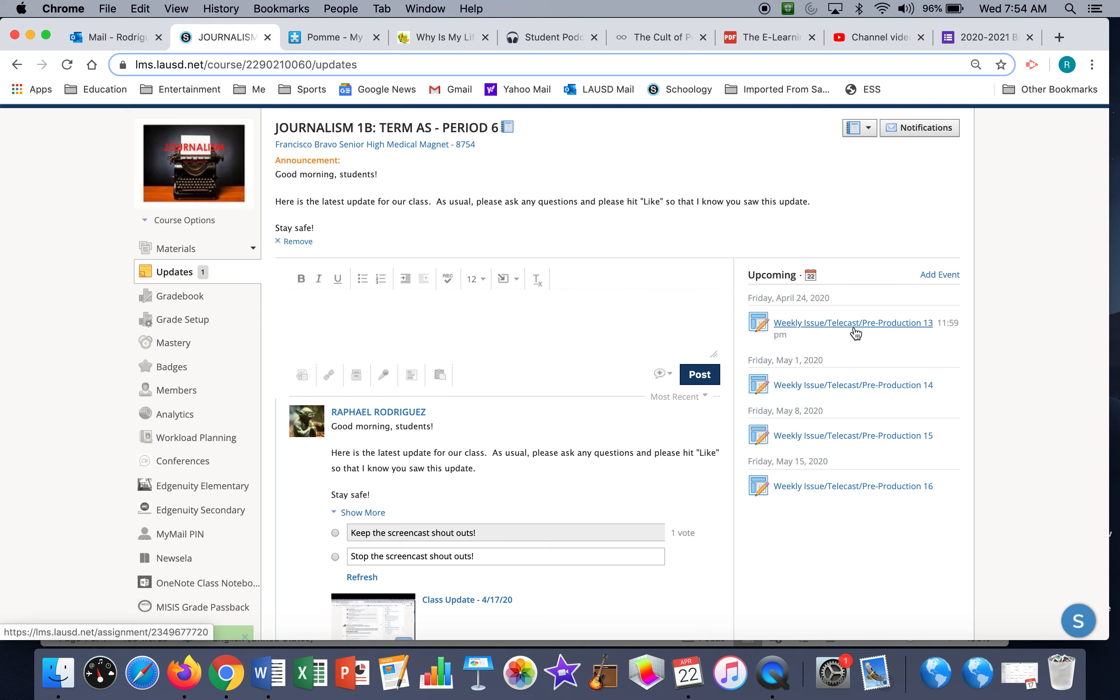
Open the Weekly Issue/Telecast/Pre-Production 13 assignment from Upcoming
{"action": "left_click", "coordinate": [854, 322]}
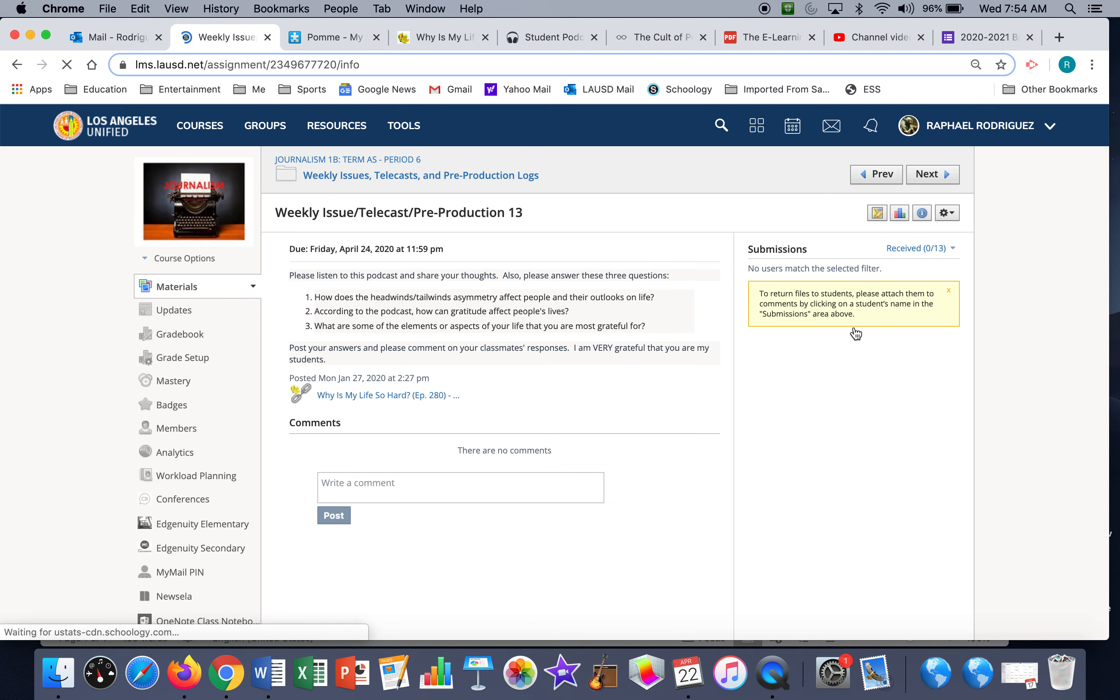
{"action": "mouse_move", "coordinate": [364, 395]}
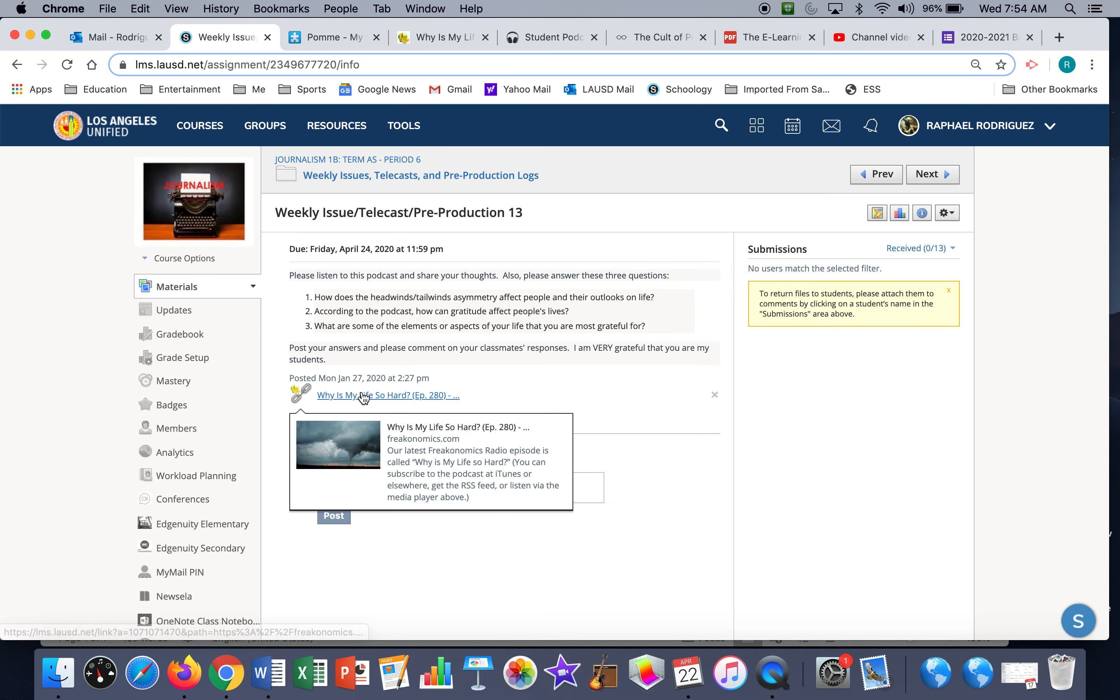
{"action": "mouse_move", "coordinate": [398, 378]}
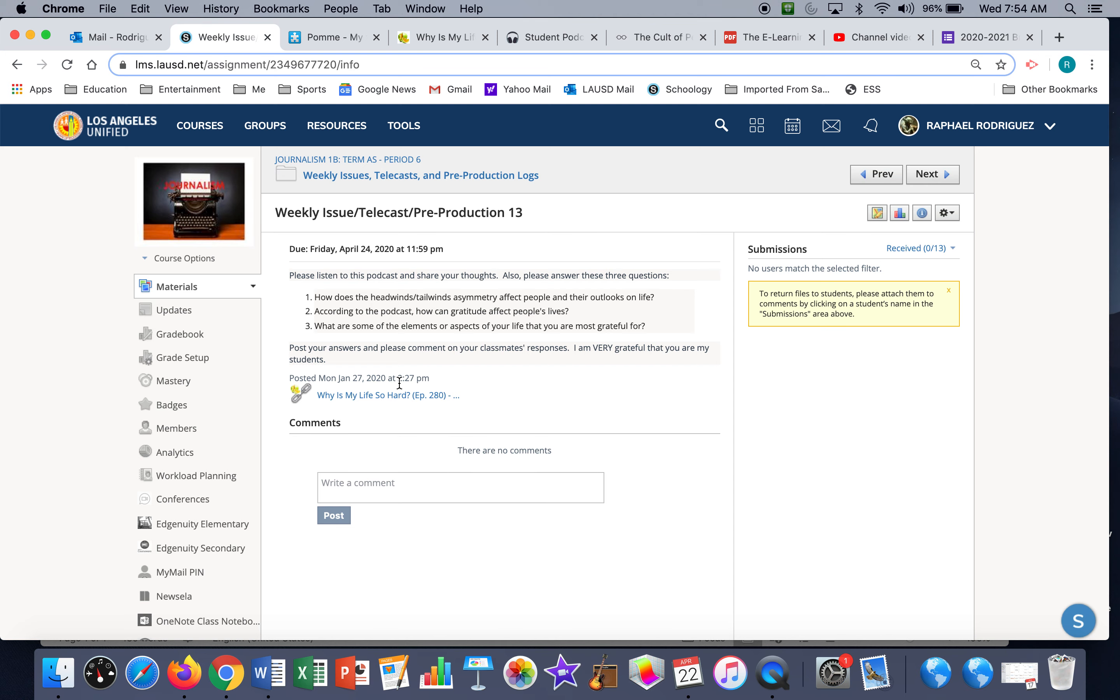
Switch to the 'Why Is My Life So Hard?' episode page and read down through its transcript
{"action": "left_click", "coordinate": [441, 36]}
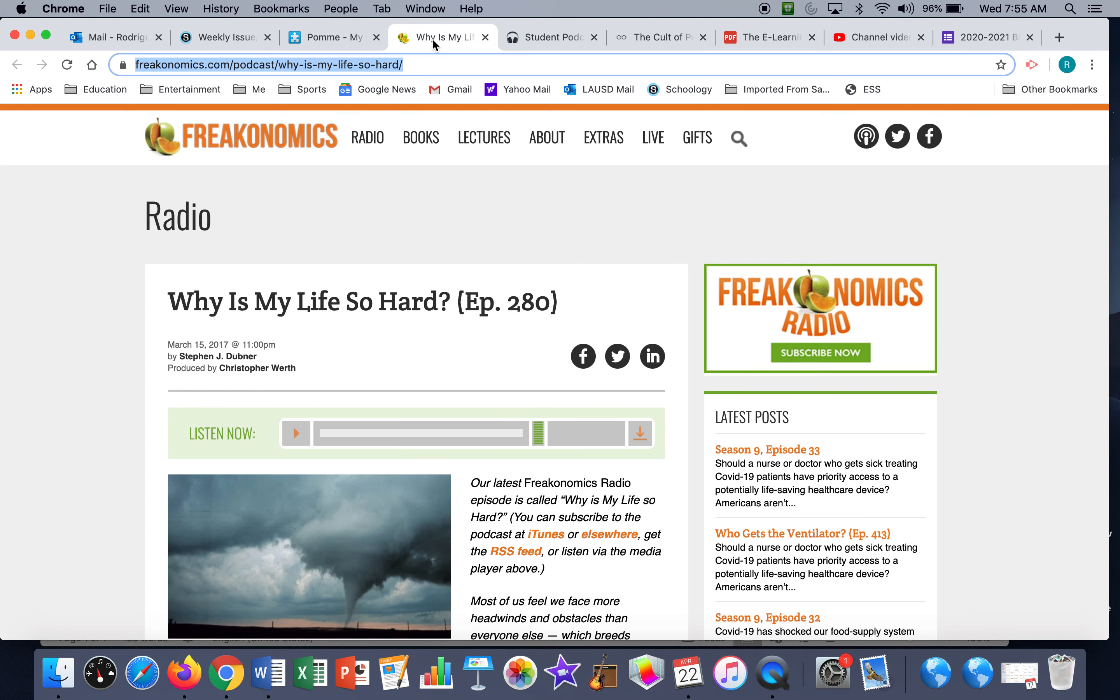
{"action": "mouse_move", "coordinate": [76, 380]}
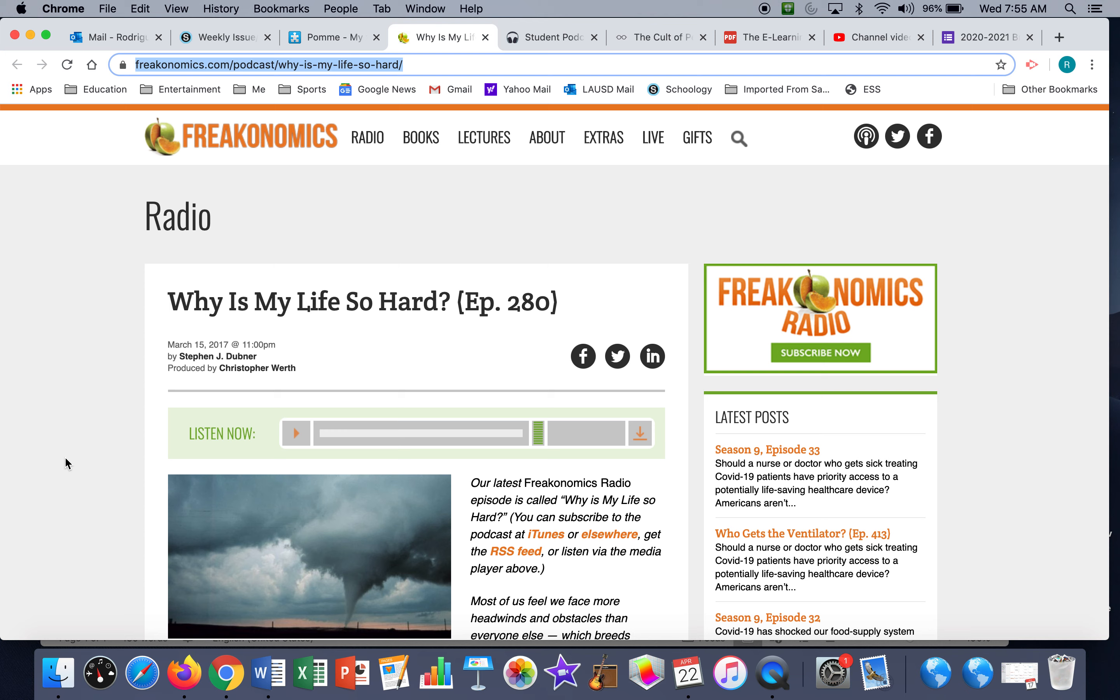
{"action": "mouse_move", "coordinate": [299, 411]}
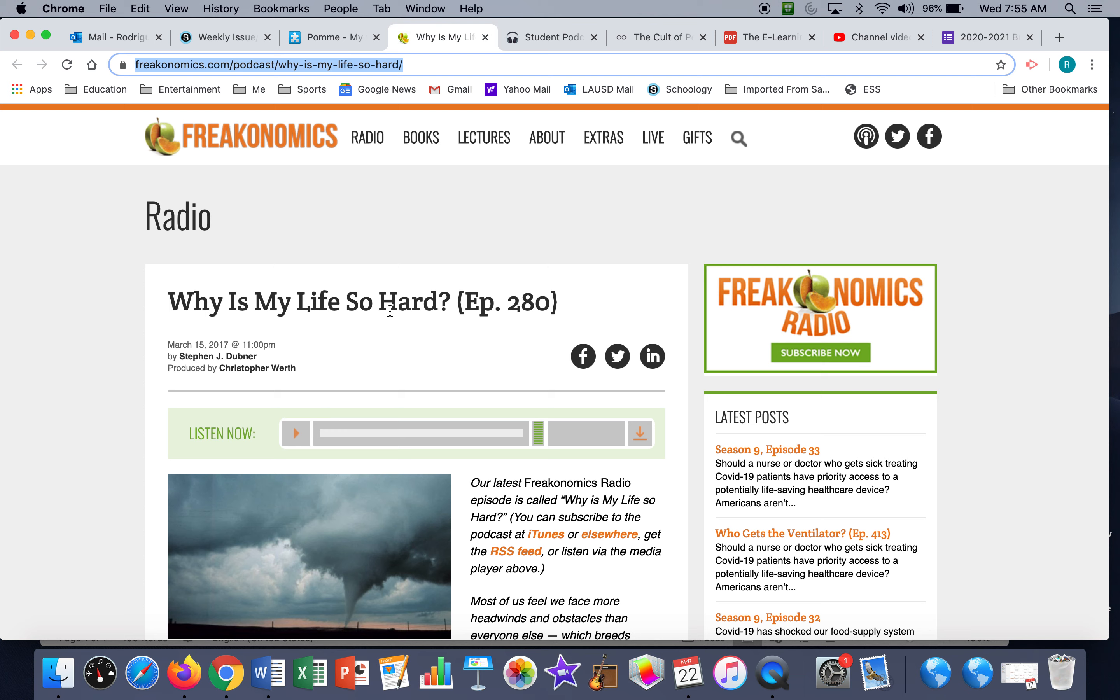
{"action": "mouse_move", "coordinate": [367, 137]}
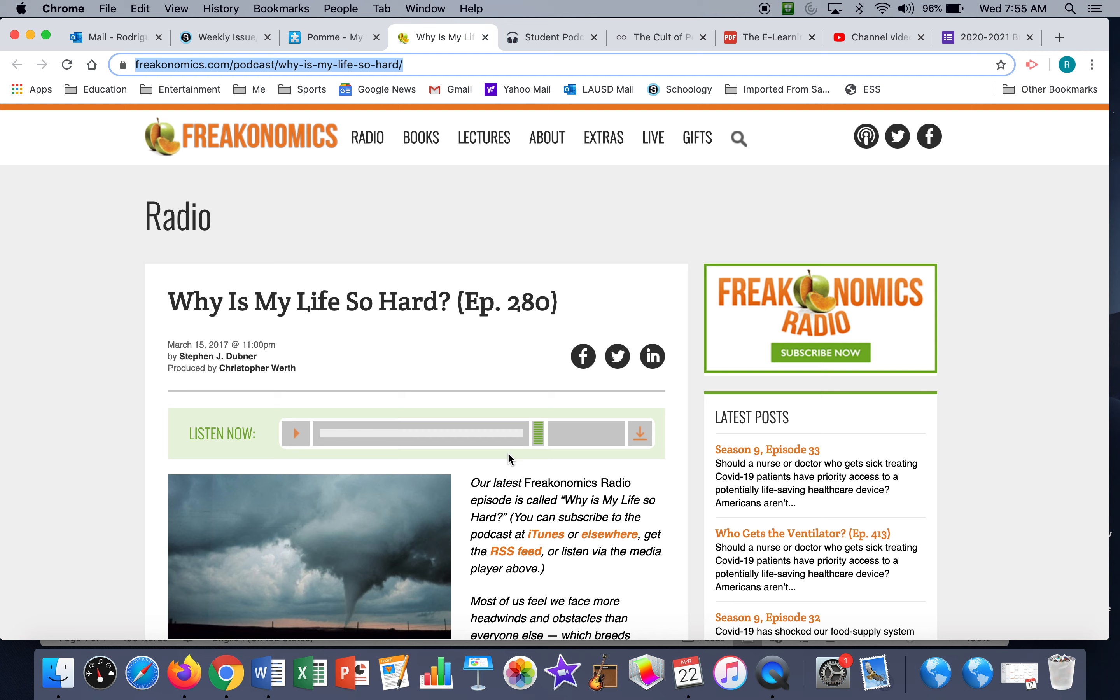
{"action": "scroll", "scroll_direction": "down", "scroll_amount": 3}
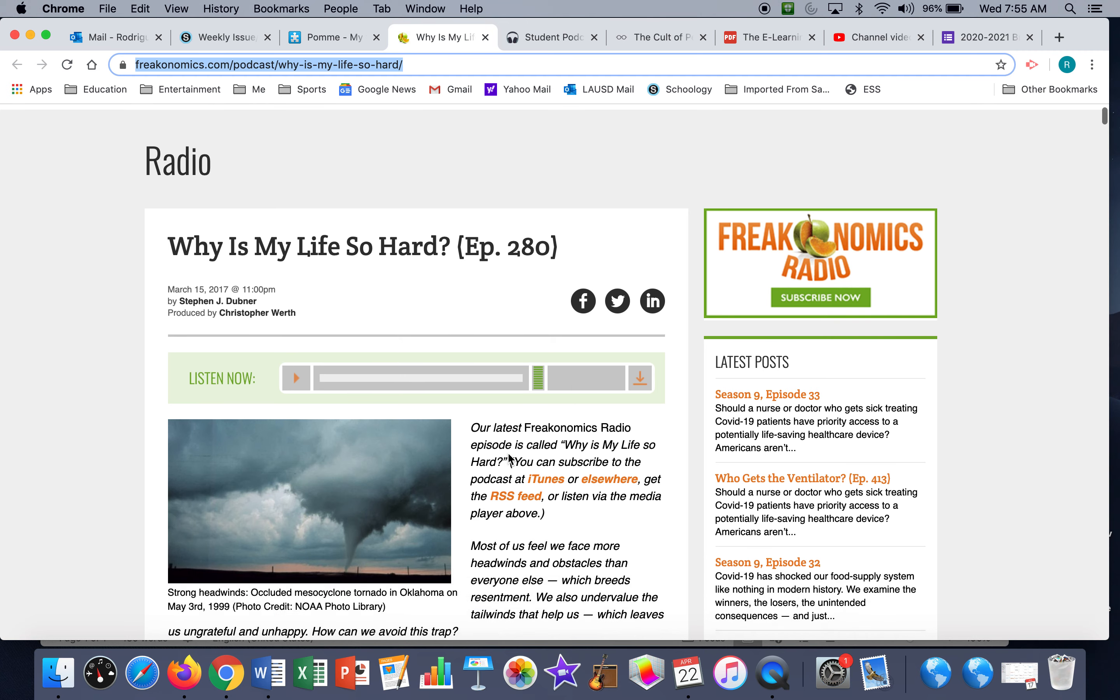
{"action": "scroll", "scroll_direction": "down", "scroll_amount": 3}
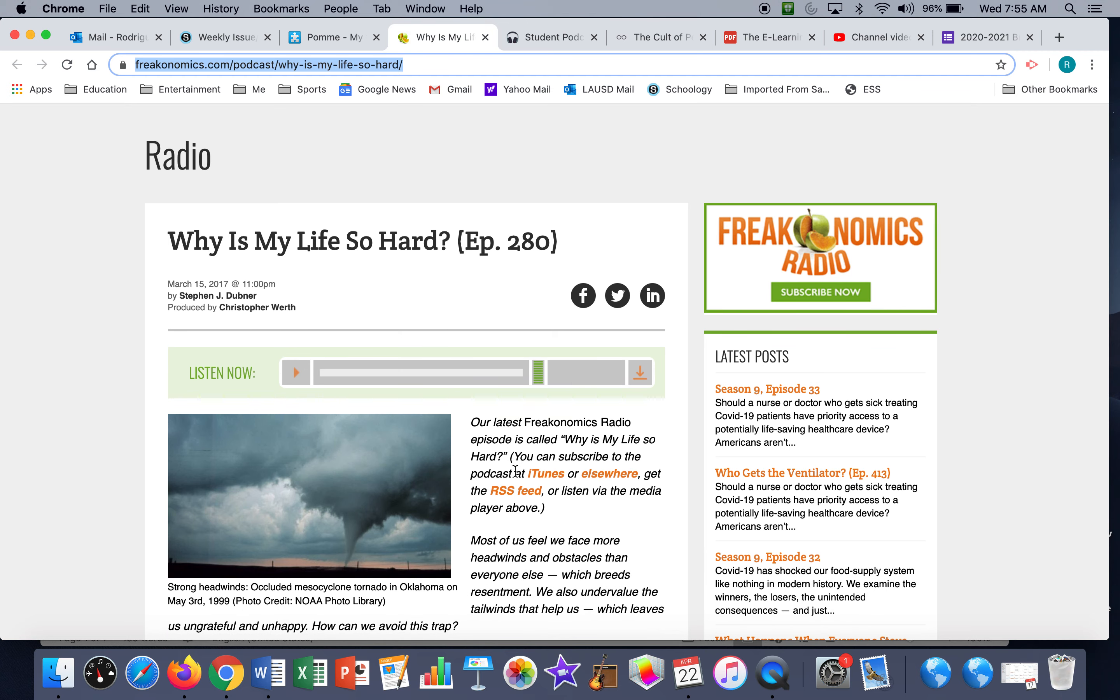
{"action": "scroll", "scroll_direction": "down", "scroll_amount": 3}
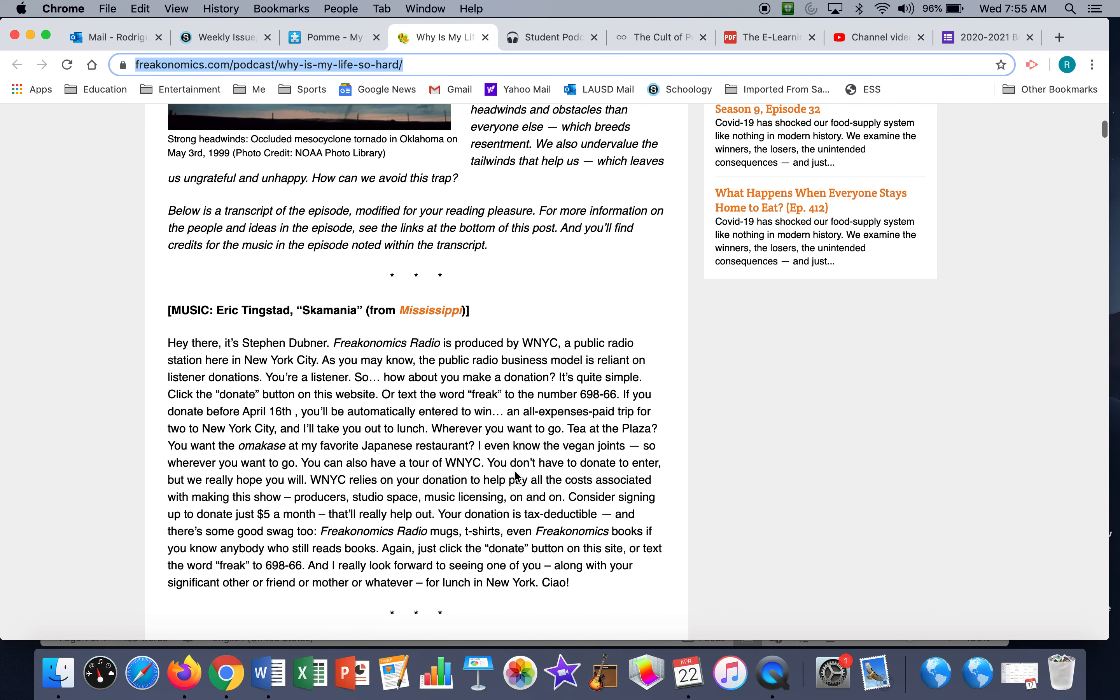
{"action": "scroll", "scroll_direction": "down", "scroll_amount": 3}
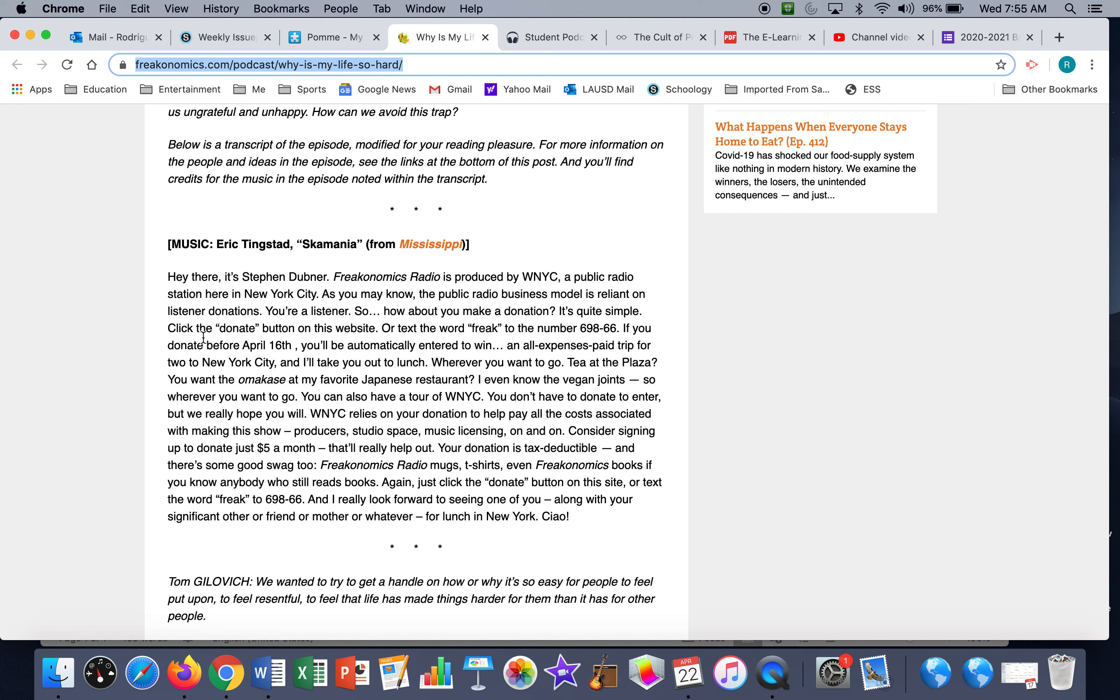
{"action": "mouse_move", "coordinate": [144, 368]}
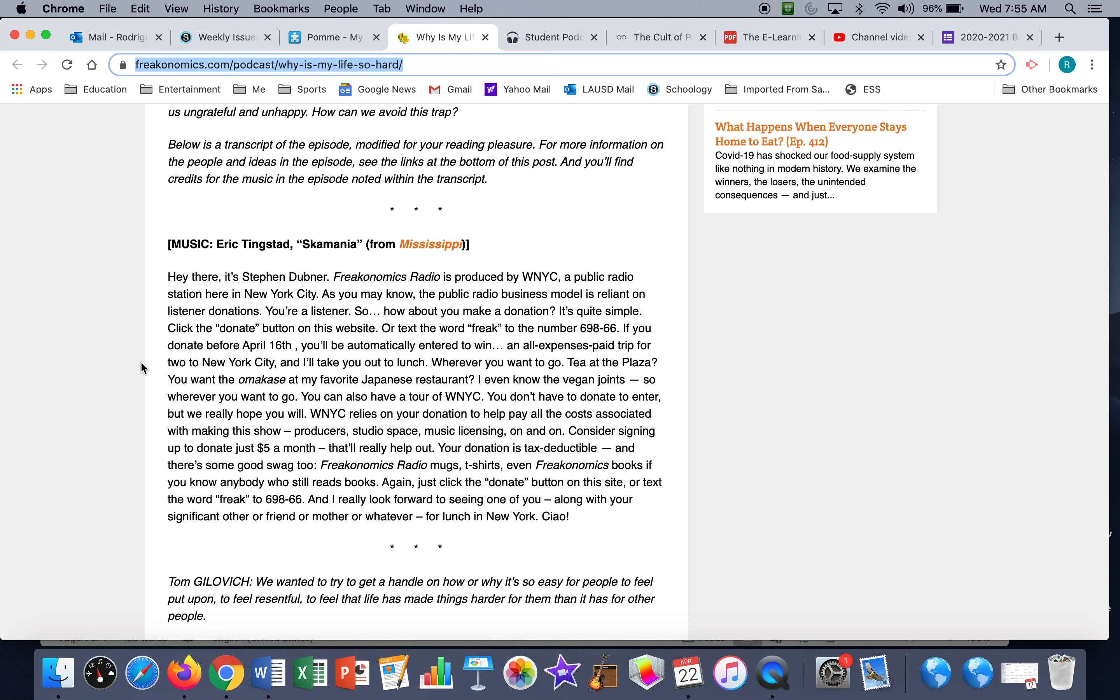
{"action": "scroll", "scroll_direction": "down", "scroll_amount": 3}
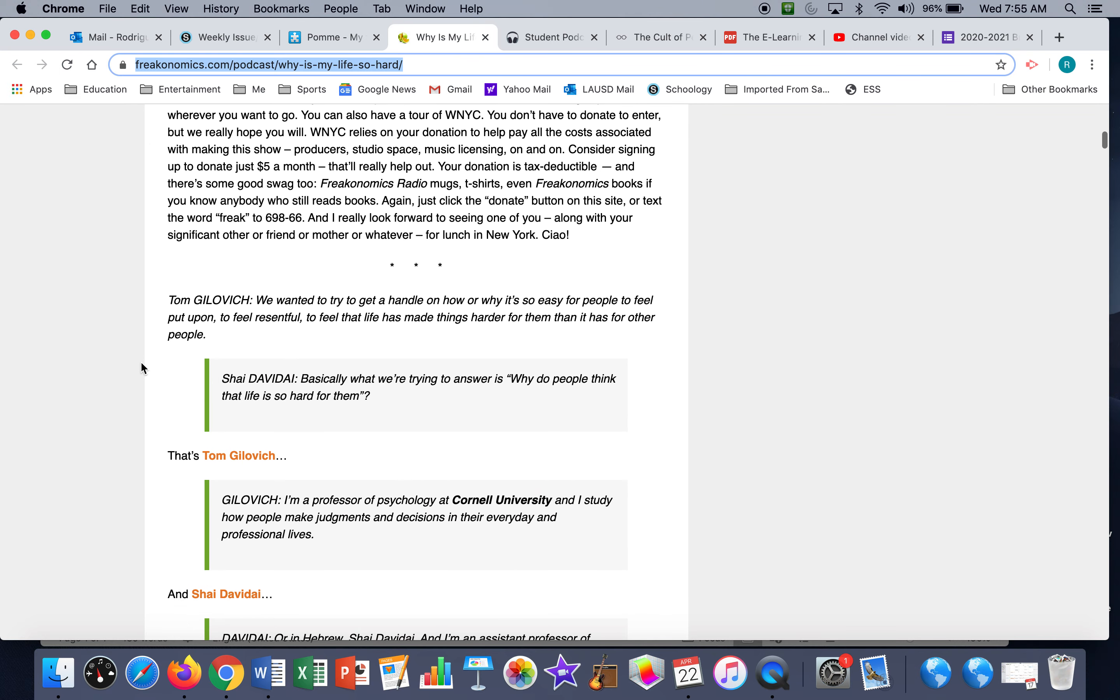
{"action": "scroll", "scroll_direction": "down", "scroll_amount": 3}
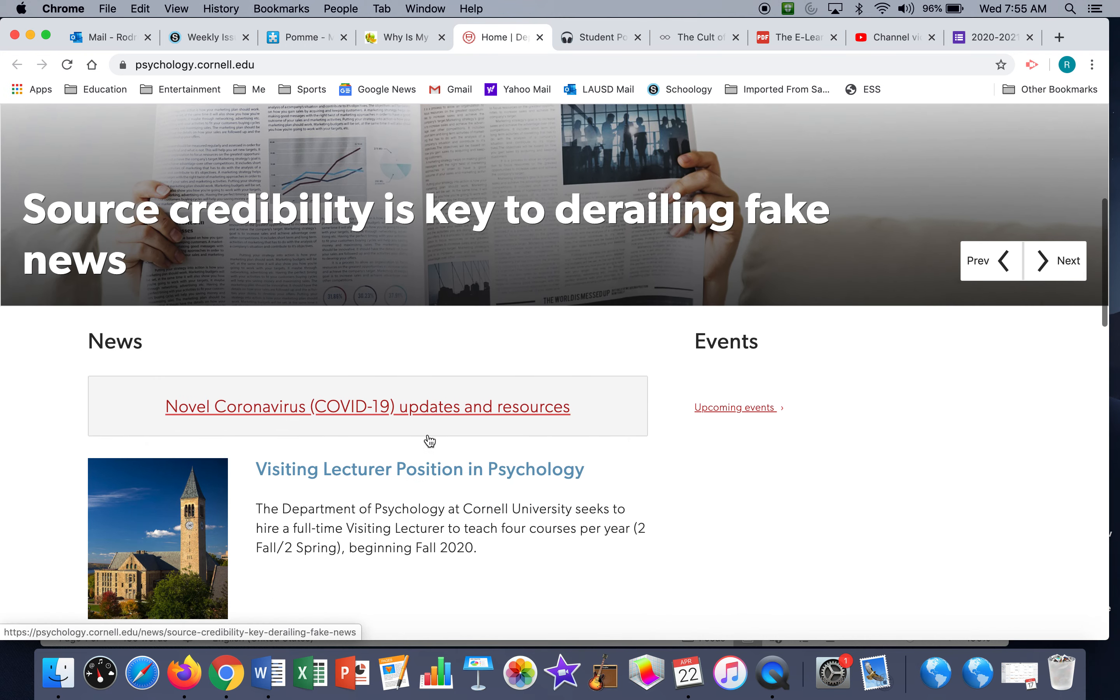
{"action": "scroll", "scroll_direction": "down", "scroll_amount": 3}
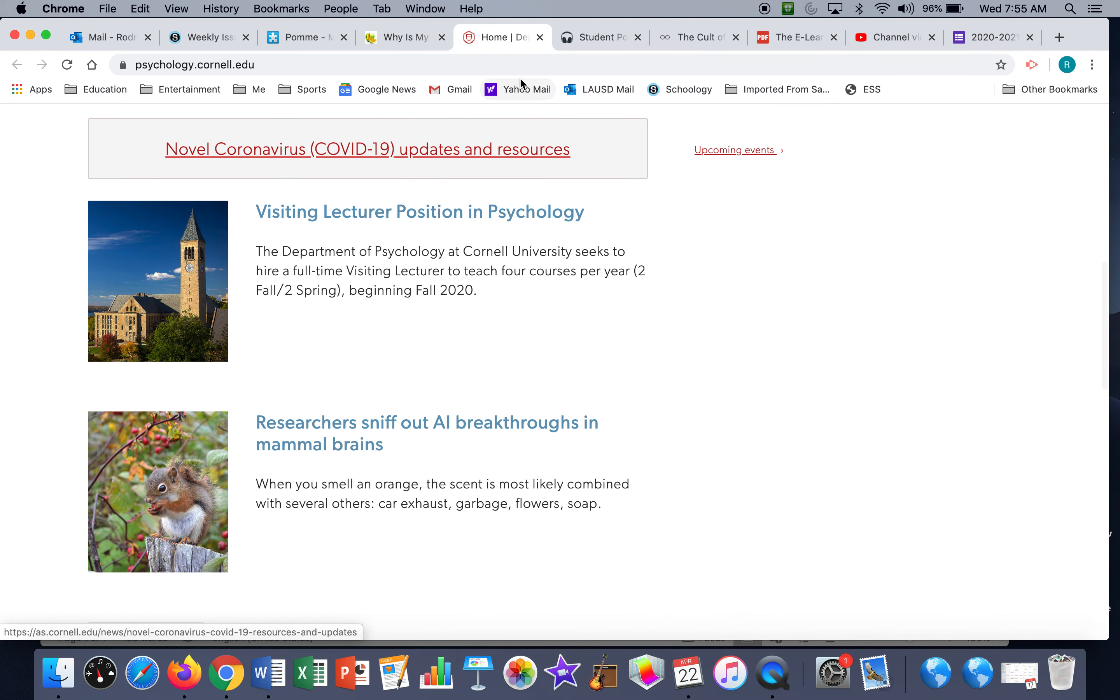
{"action": "mouse_move", "coordinate": [529, 223]}
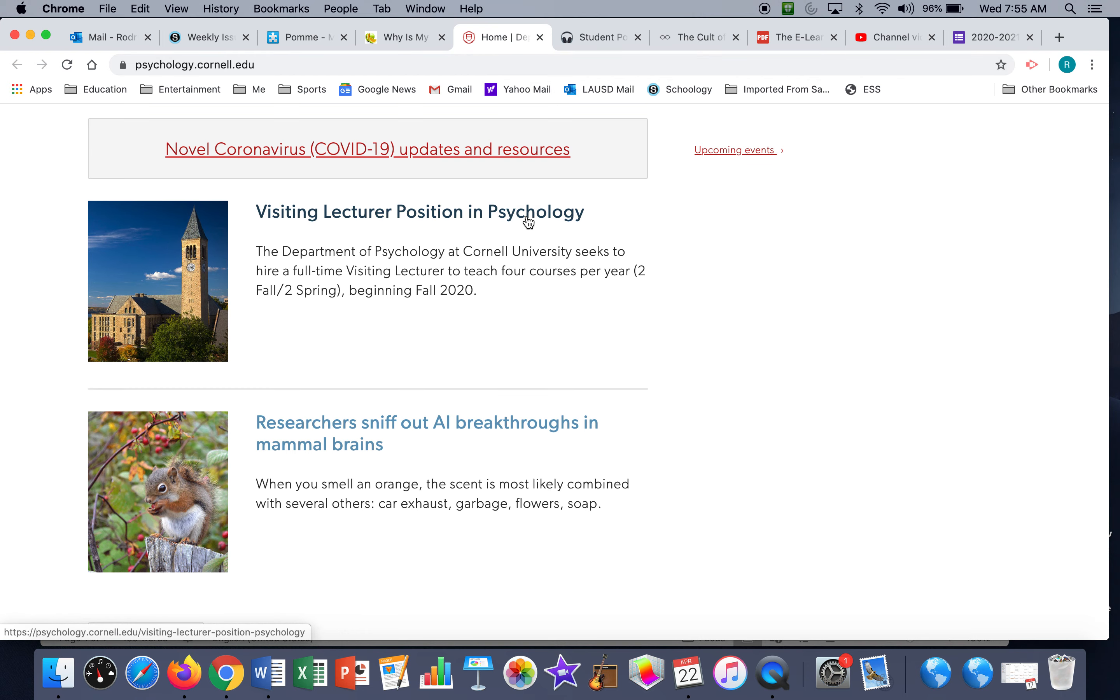
{"action": "scroll", "scroll_direction": "up", "scroll_amount": 3}
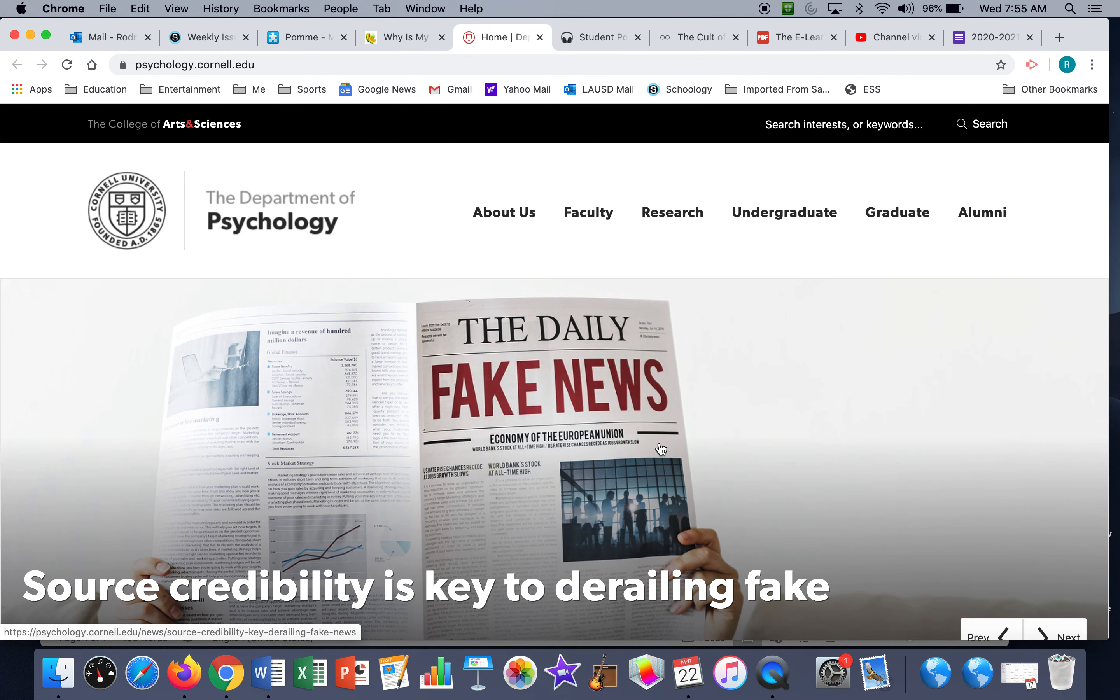
{"action": "mouse_move", "coordinate": [378, 518]}
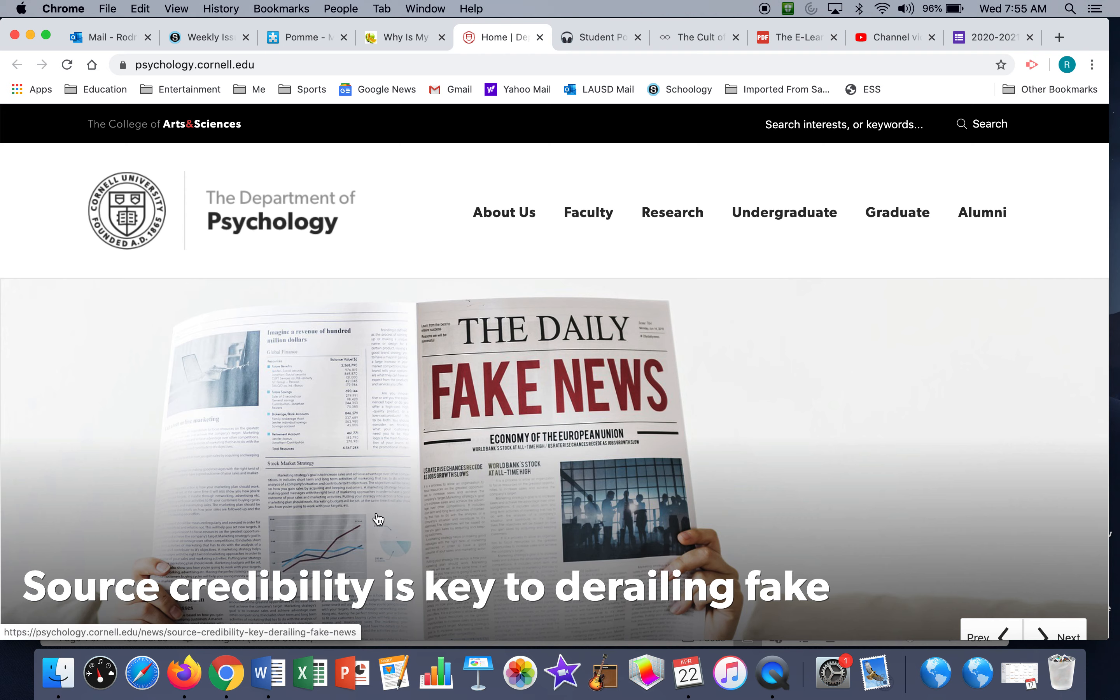
{"action": "scroll", "scroll_direction": "down", "scroll_amount": 3}
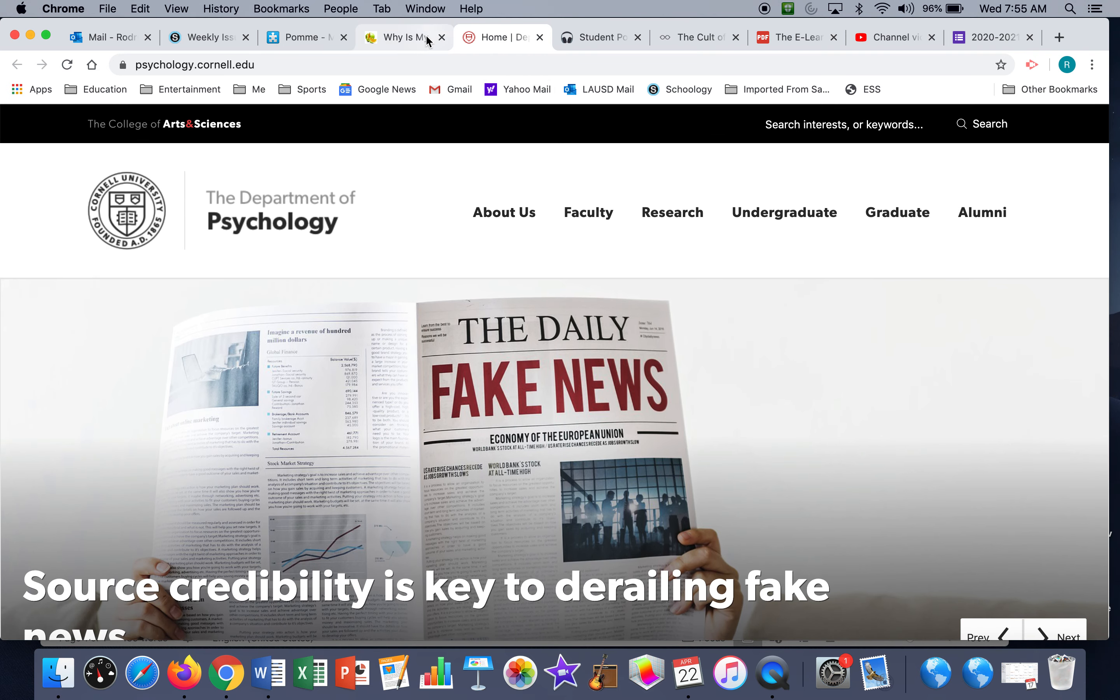
Close the Cornell psychology department tab, returning to the Freakonomics episode page
{"action": "left_click", "coordinate": [400, 36]}
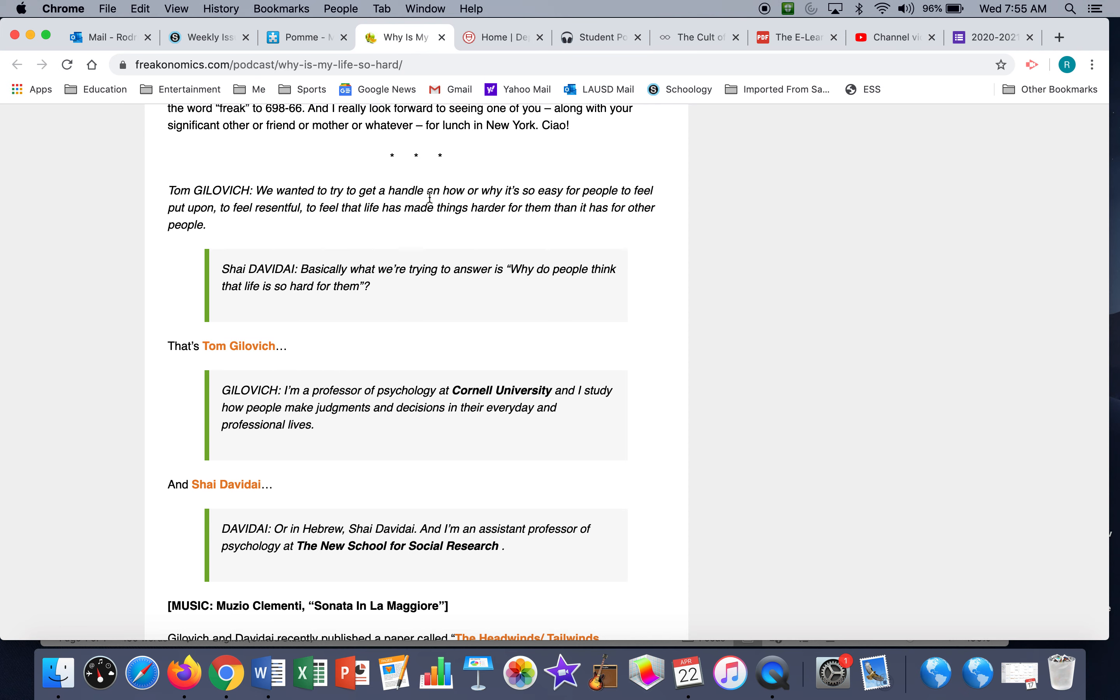
{"action": "left_click", "coordinate": [502, 37]}
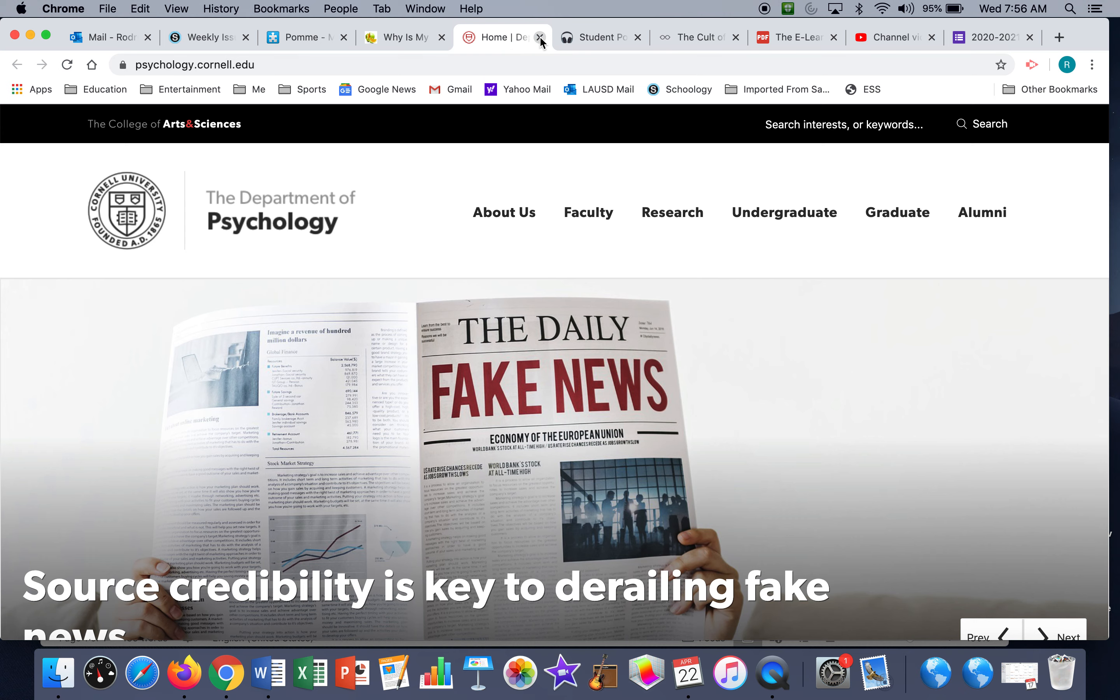
{"action": "left_click", "coordinate": [540, 37]}
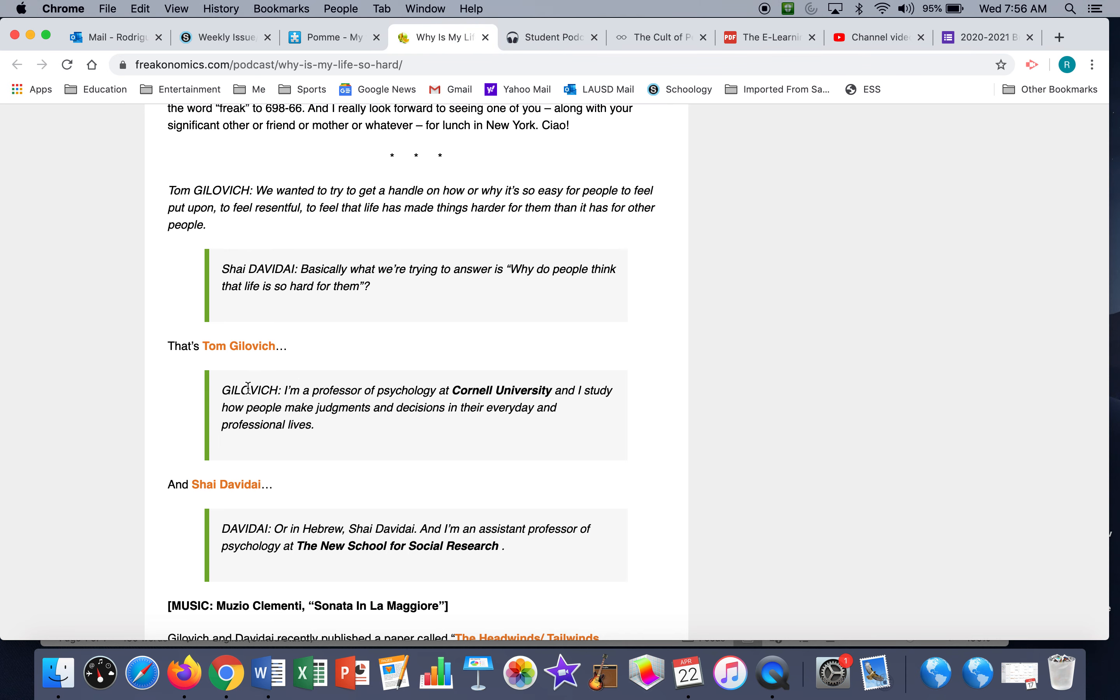
Scroll the transcript to the passage introducing Gilovich and Davidai's Headwinds/Tailwinds paper
{"action": "scroll", "scroll_direction": "down", "scroll_amount": 3}
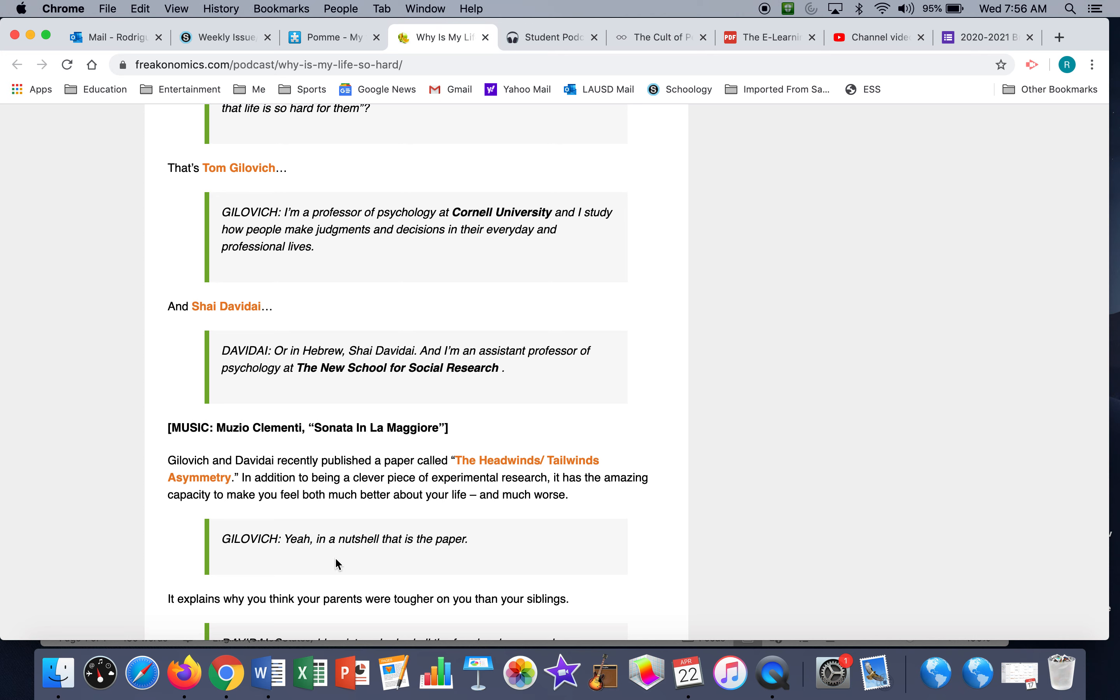
{"action": "scroll", "scroll_direction": "down", "scroll_amount": 3}
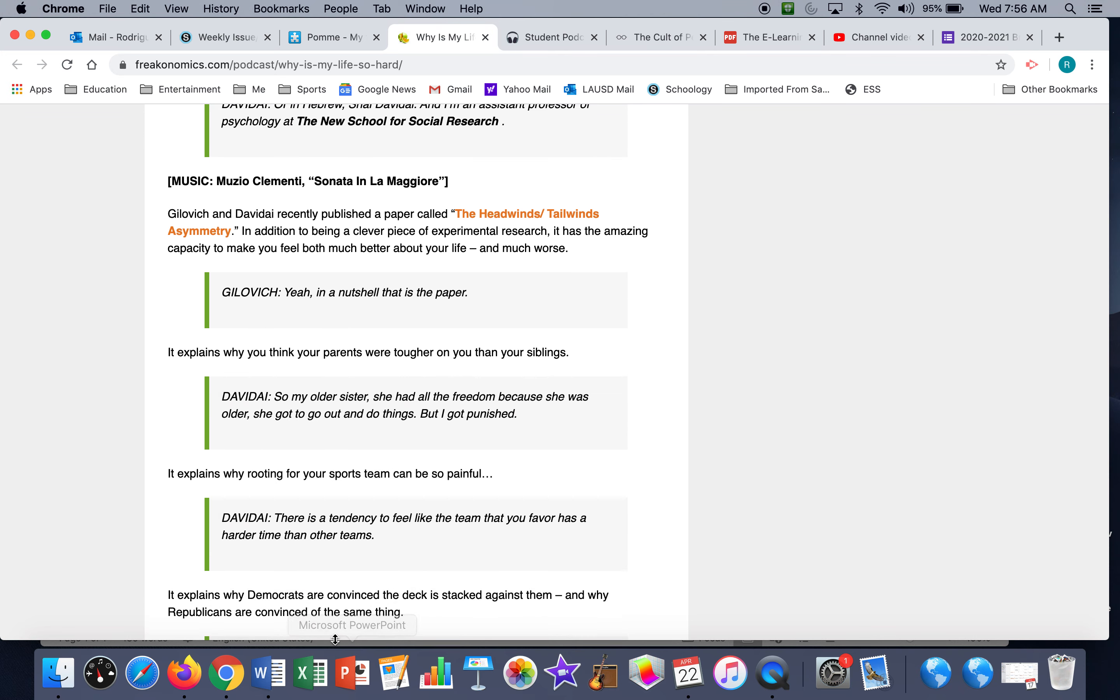
{"action": "scroll", "scroll_direction": "up", "scroll_amount": 3}
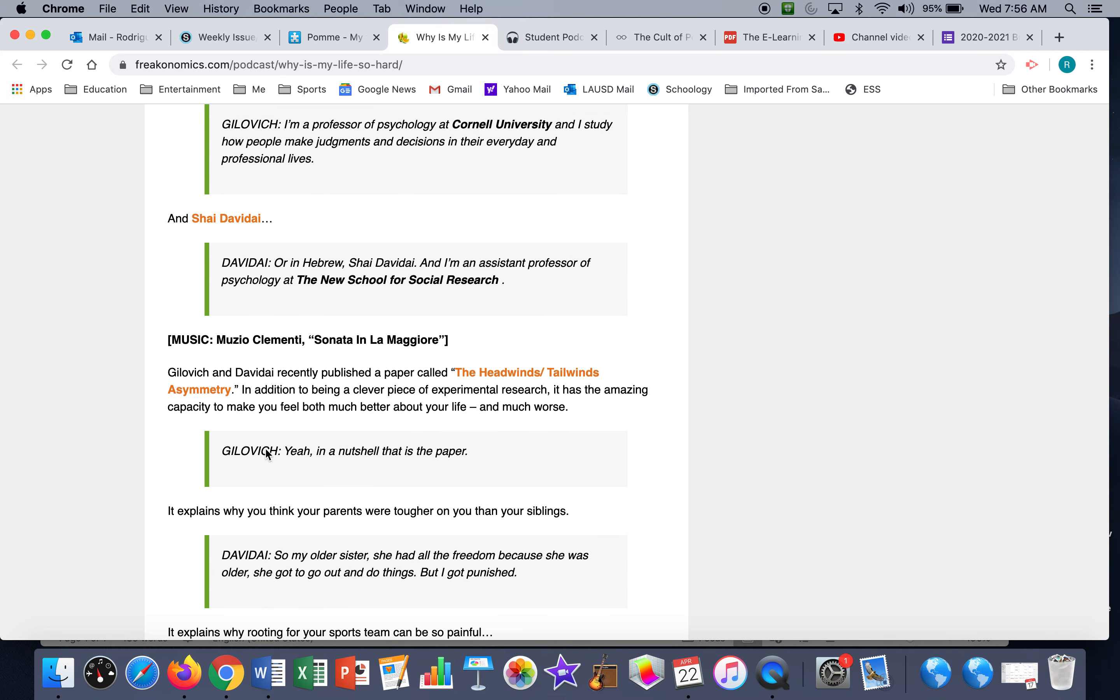
{"action": "mouse_move", "coordinate": [394, 443]}
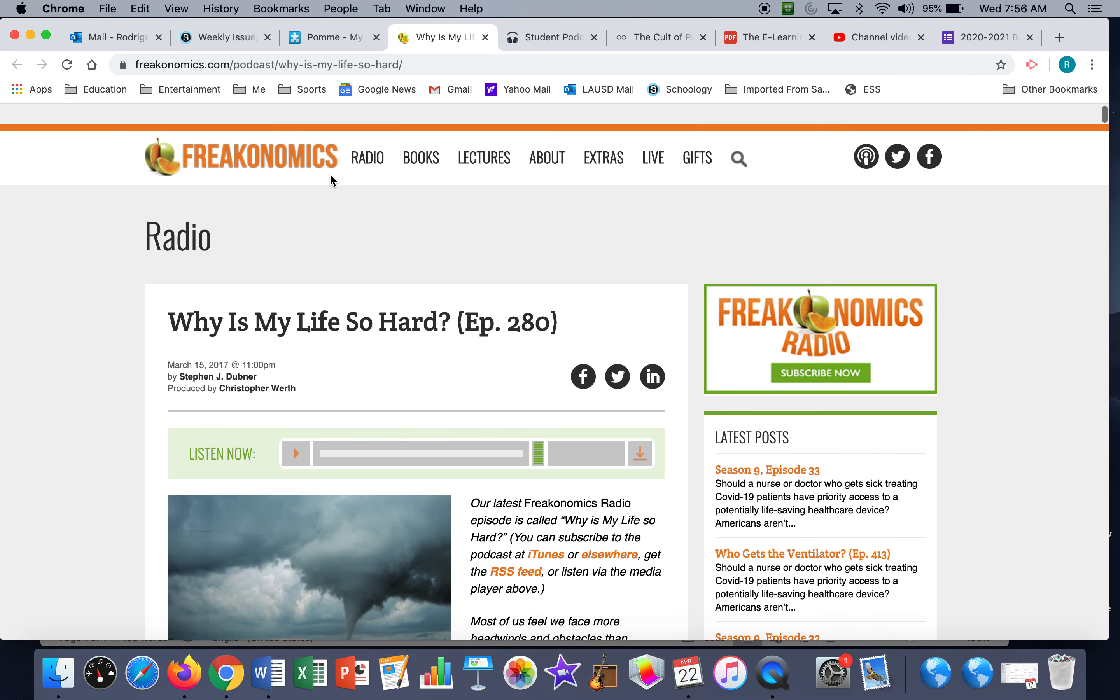
{"action": "scroll", "scroll_direction": "down", "scroll_amount": 3}
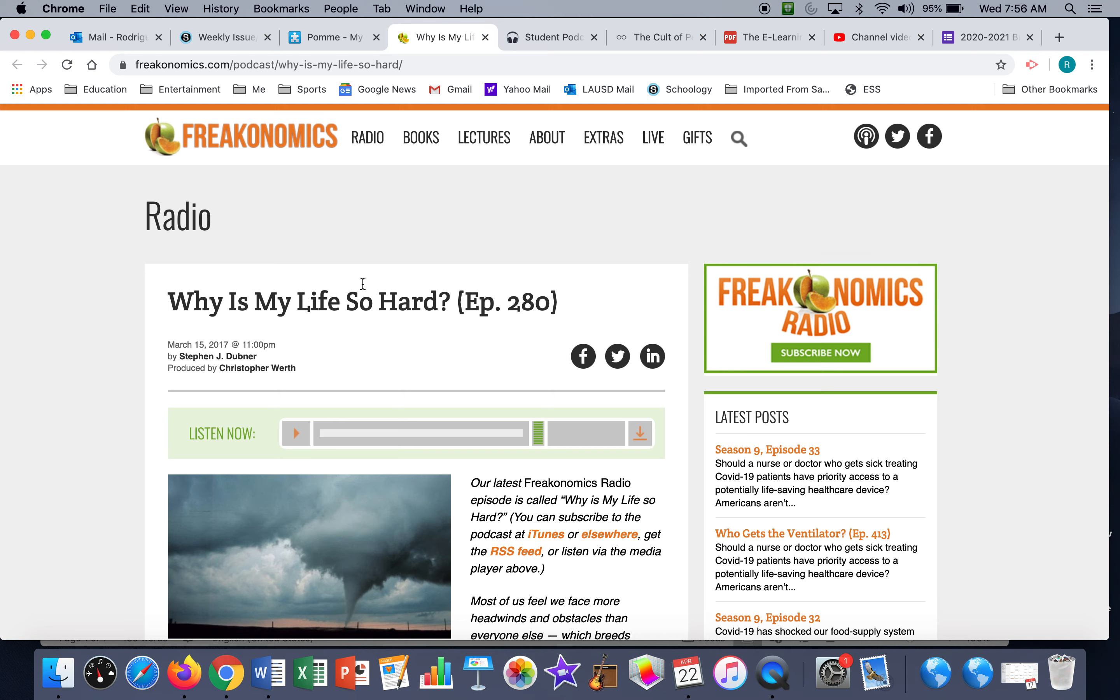
{"action": "scroll", "scroll_direction": "down", "scroll_amount": 3}
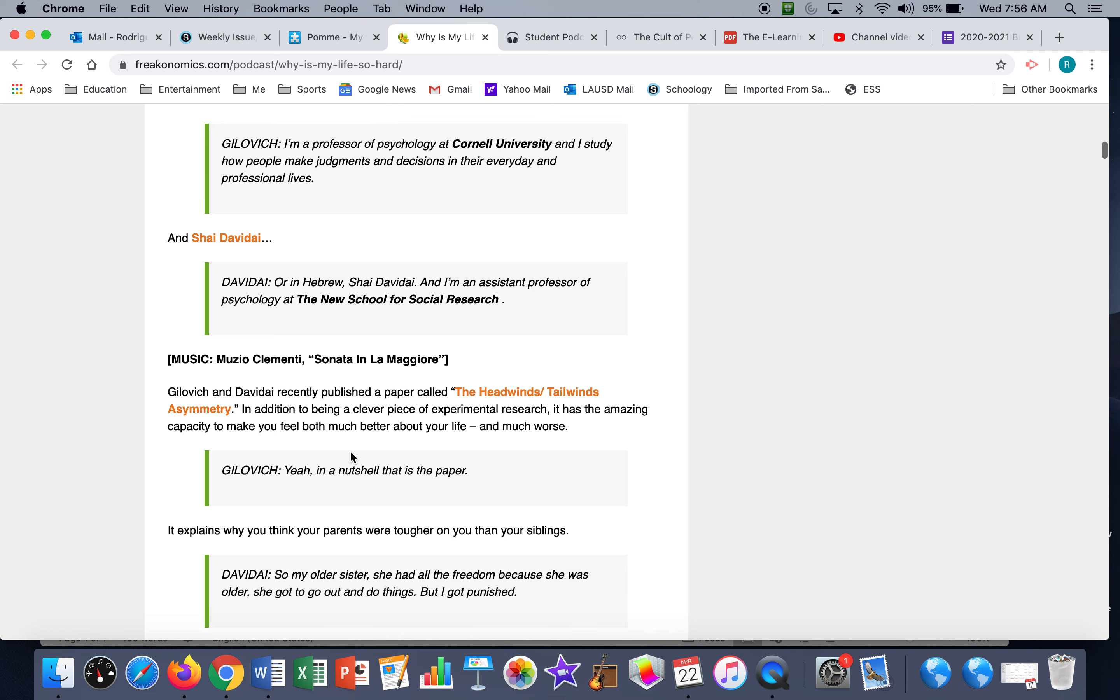
{"action": "mouse_move", "coordinate": [455, 440]}
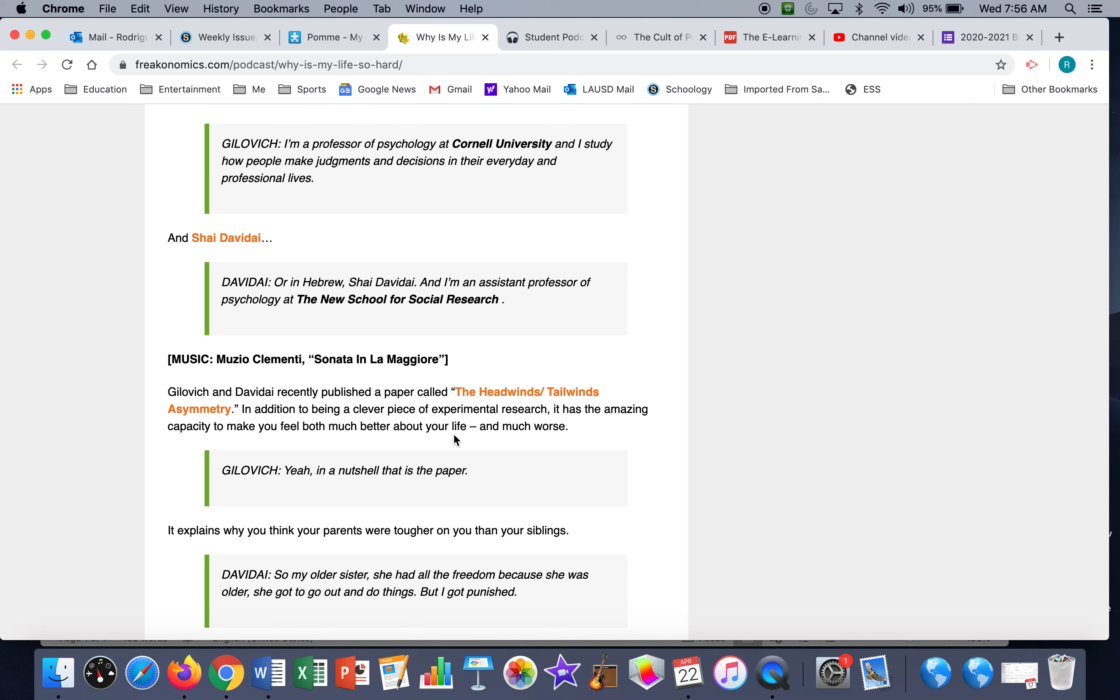
{"action": "mouse_move", "coordinate": [286, 295]}
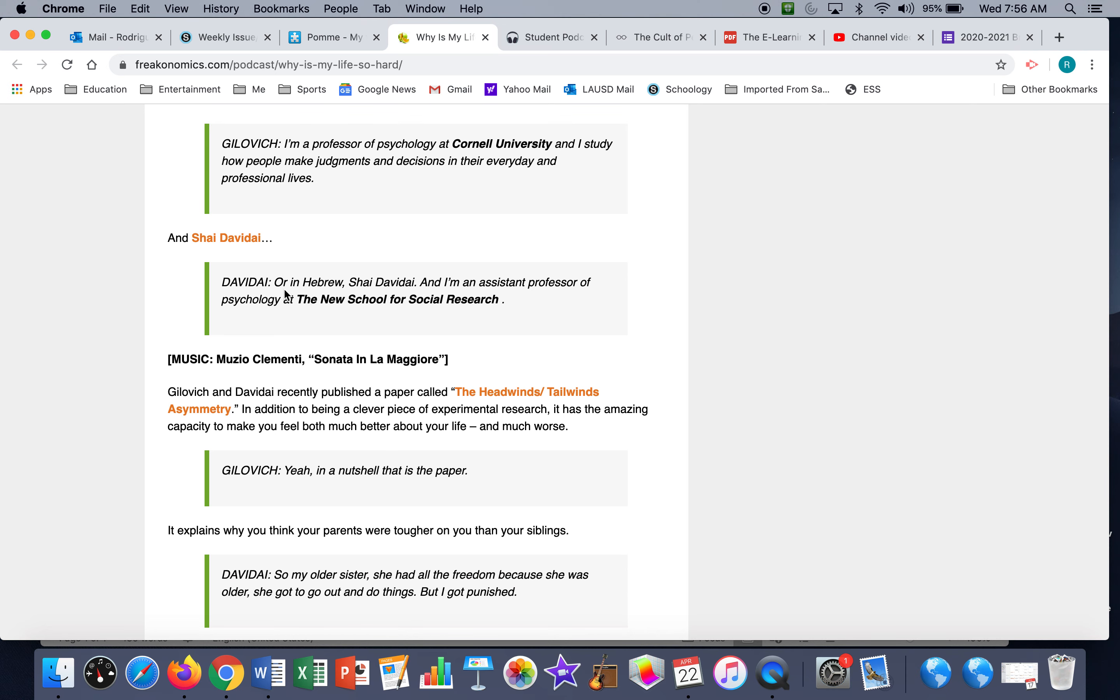
{"action": "mouse_move", "coordinate": [617, 403]}
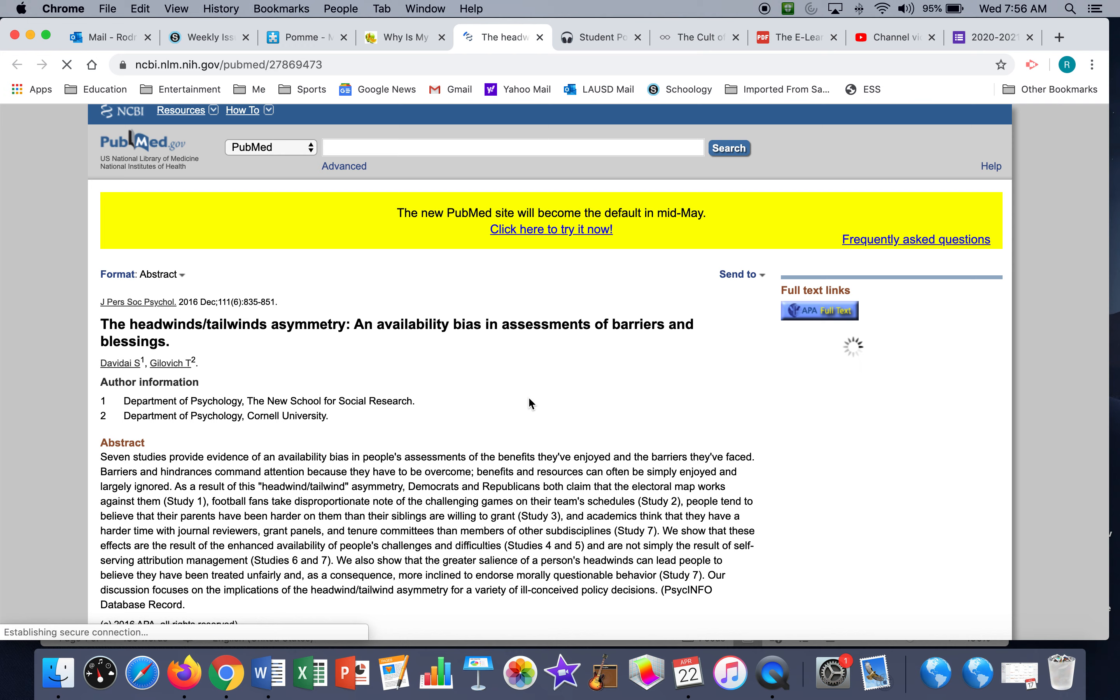
Read through the PubMed headwinds/tailwinds abstract and show its Format display choices
{"action": "scroll", "scroll_direction": "down", "scroll_amount": 3}
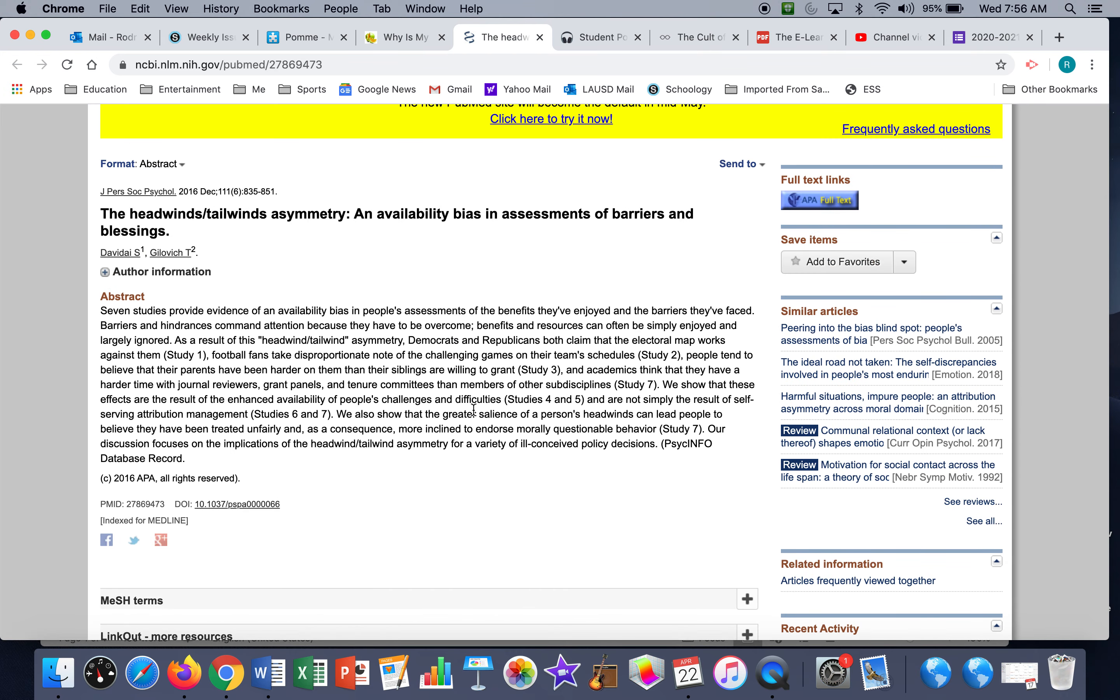
{"action": "scroll", "scroll_direction": "down", "scroll_amount": 3}
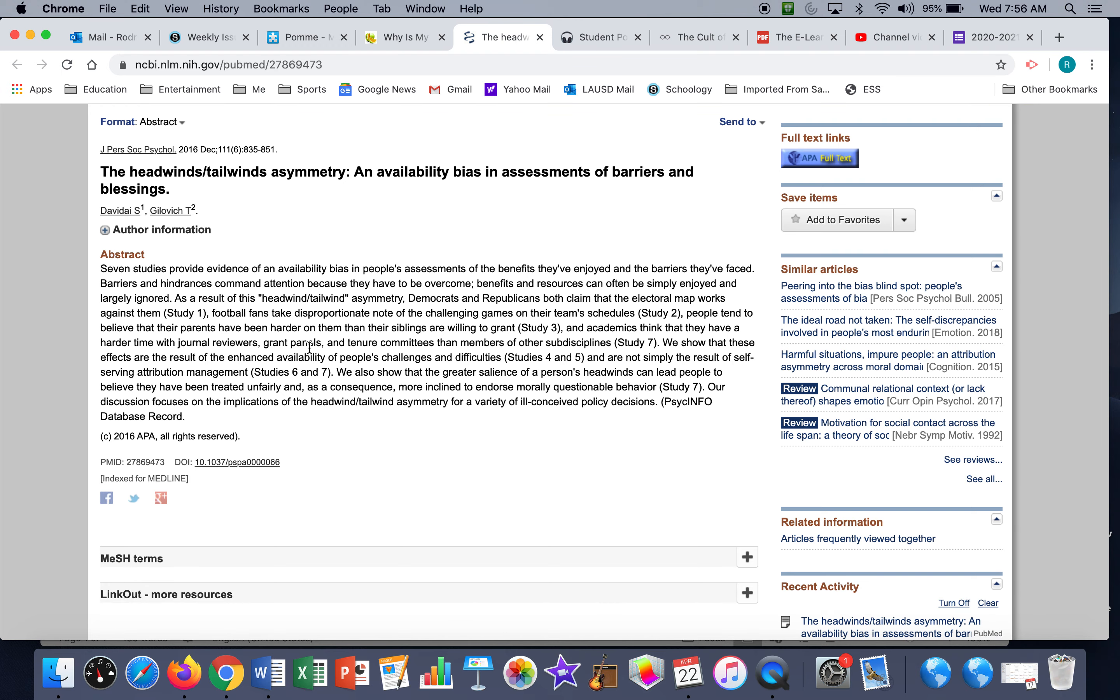
{"action": "mouse_move", "coordinate": [301, 330]}
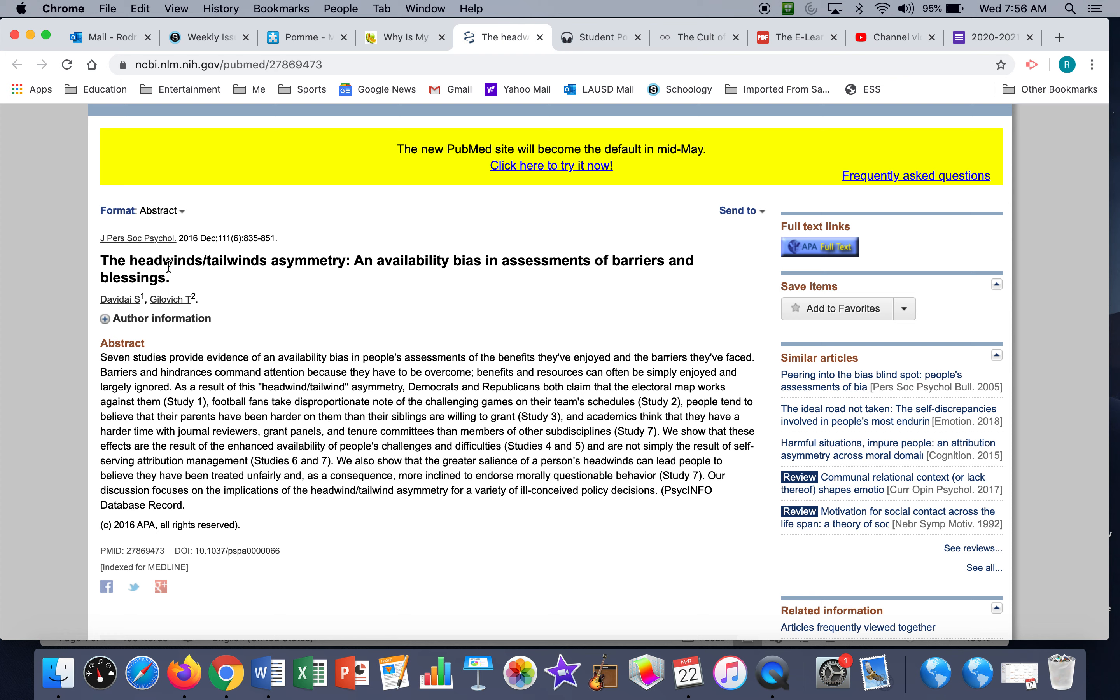
{"action": "mouse_move", "coordinate": [135, 251]}
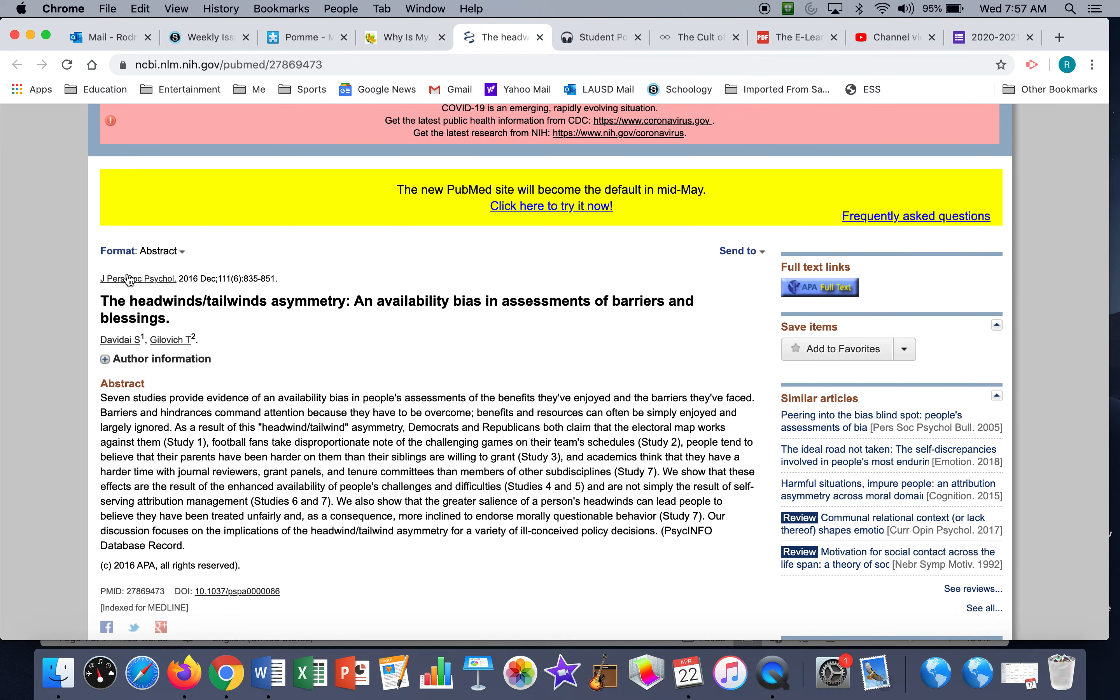
{"action": "scroll", "scroll_direction": "down", "scroll_amount": 3}
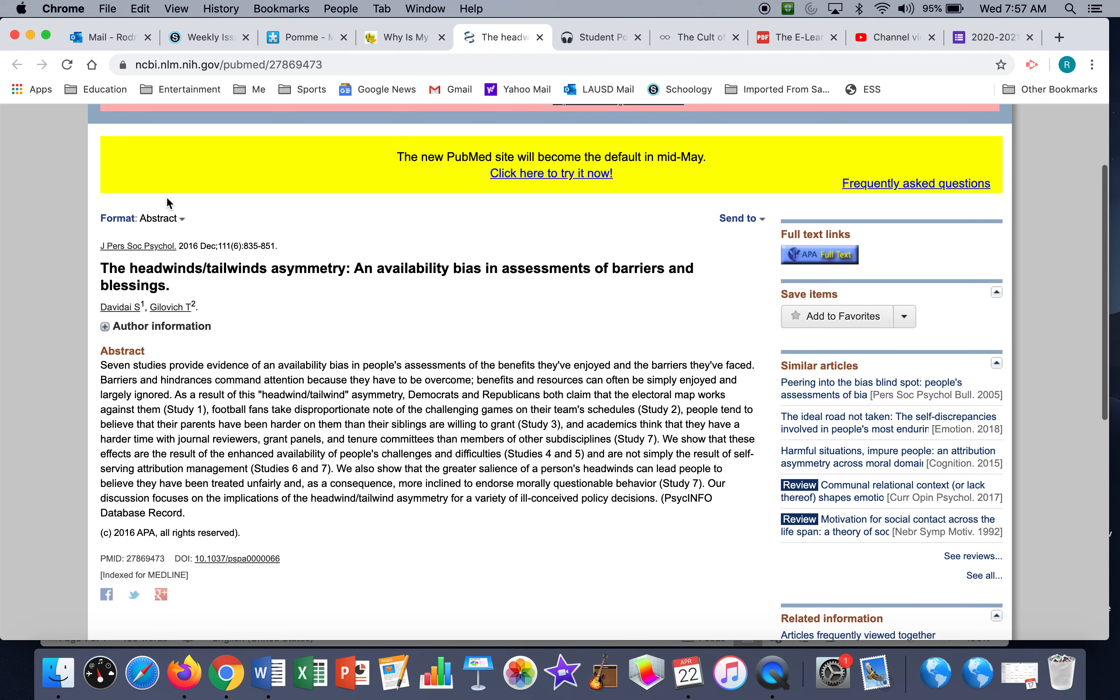
{"action": "left_click", "coordinate": [161, 218]}
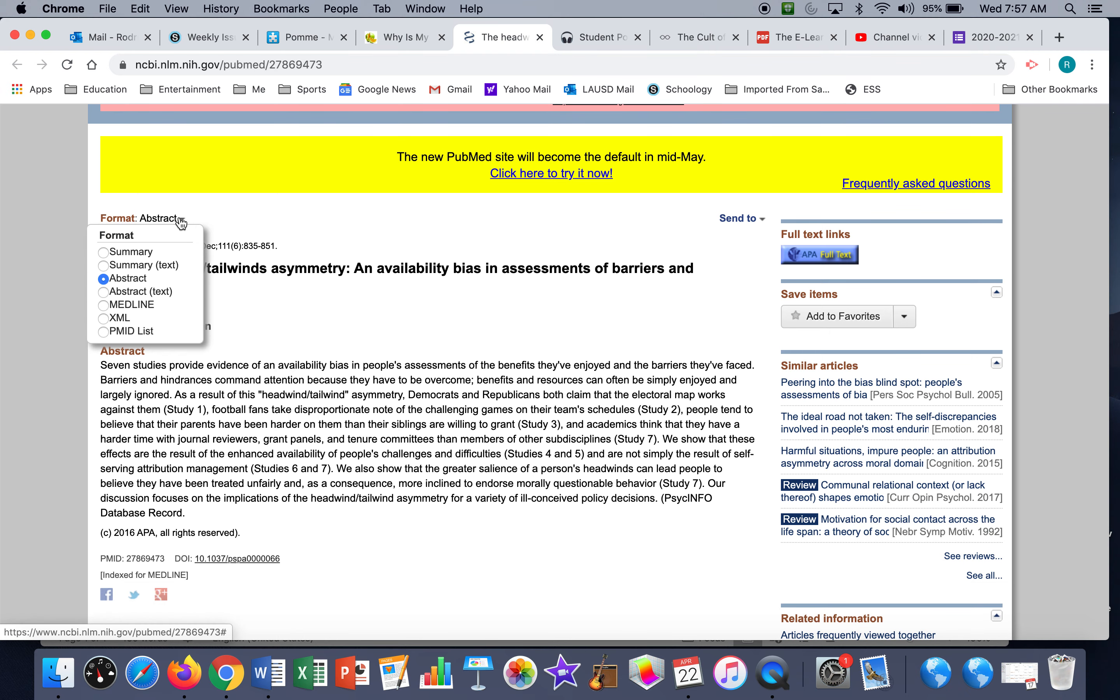
{"action": "mouse_move", "coordinate": [247, 323]}
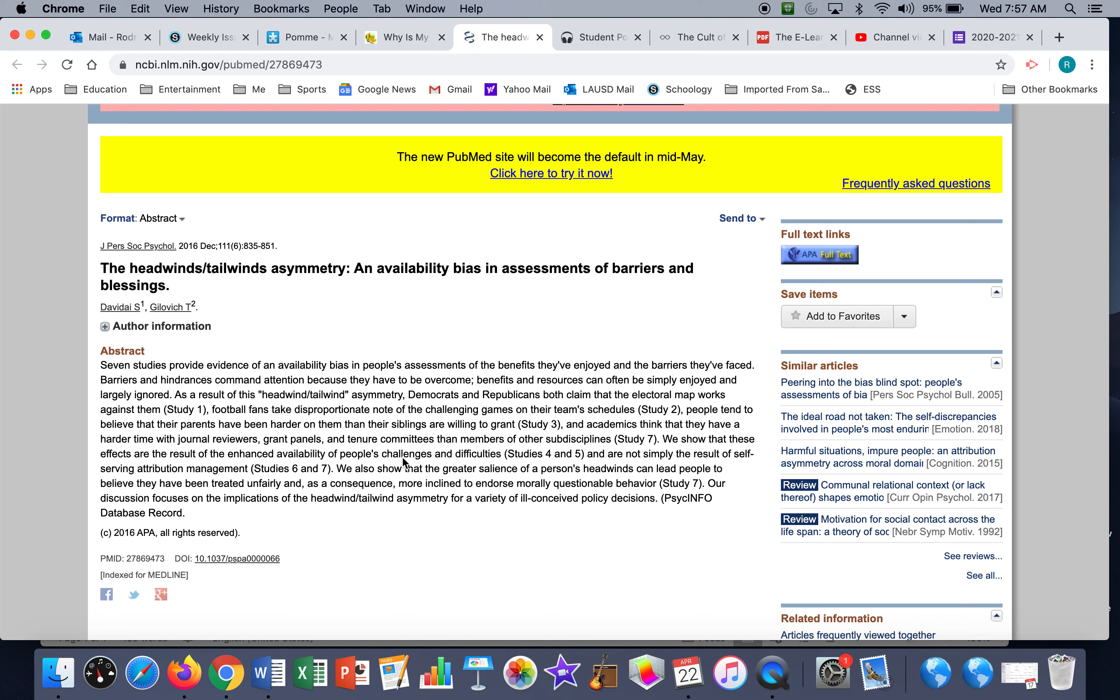
{"action": "mouse_move", "coordinate": [242, 297]}
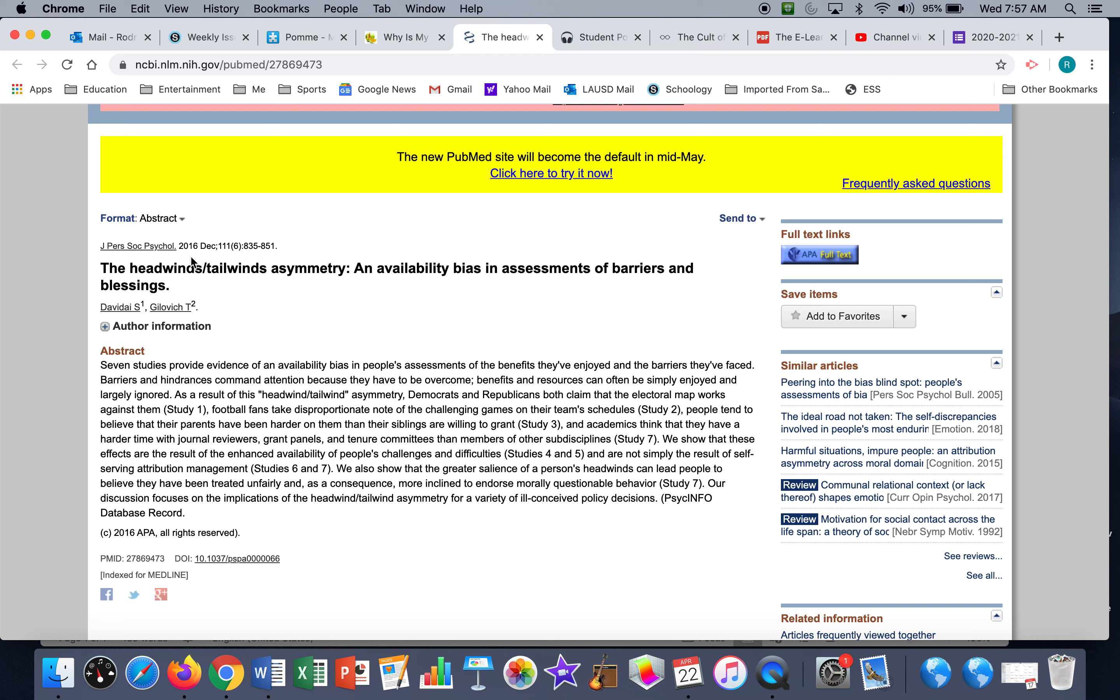
{"action": "mouse_move", "coordinate": [187, 243]}
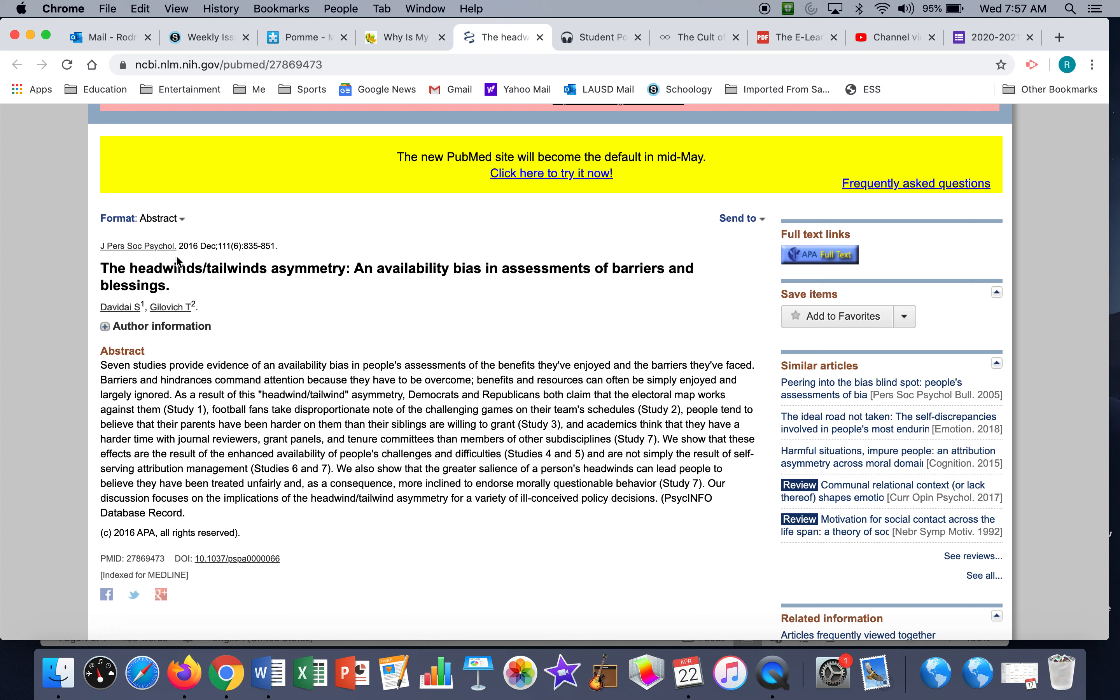
{"action": "mouse_move", "coordinate": [172, 260]}
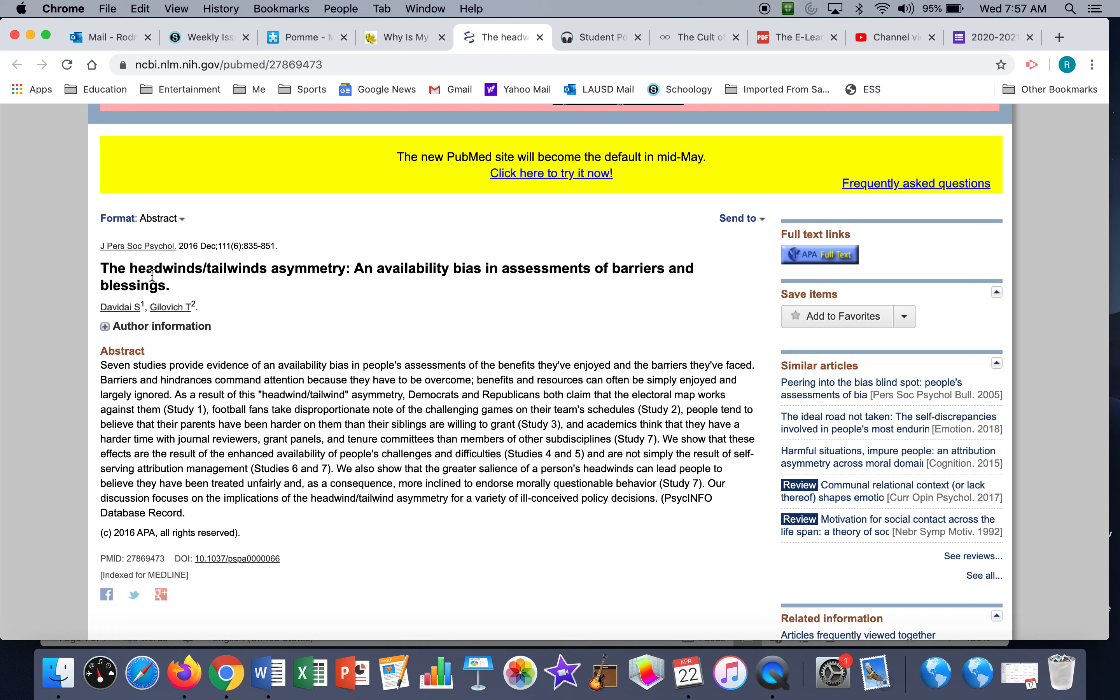
{"action": "mouse_move", "coordinate": [243, 285]}
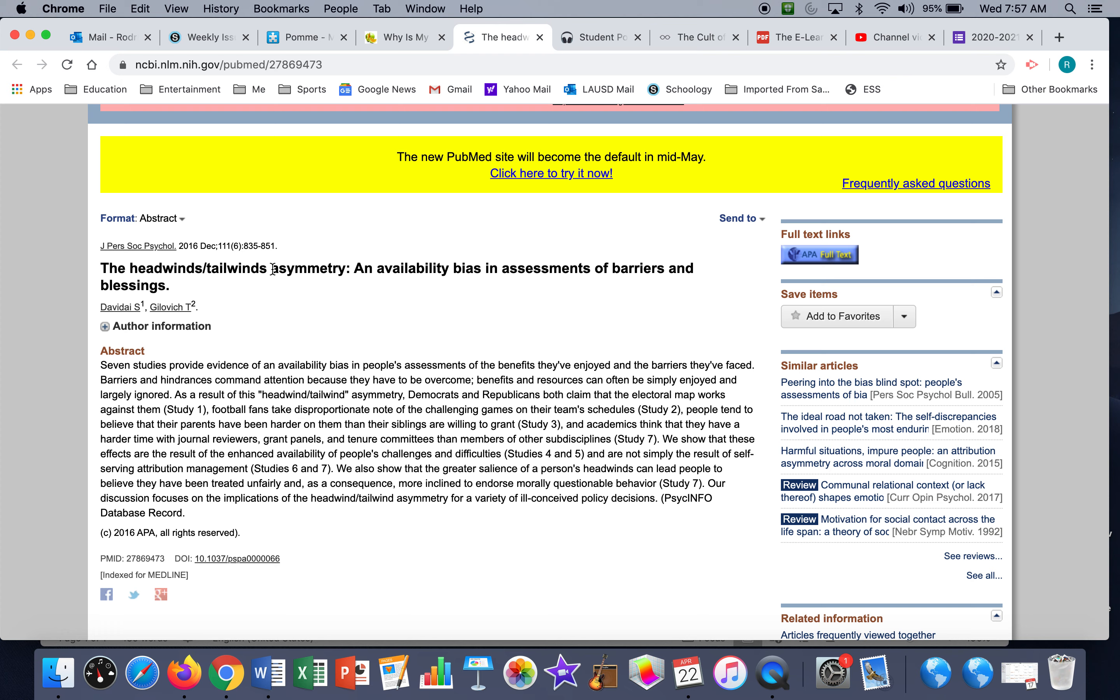
{"action": "mouse_move", "coordinate": [277, 283]}
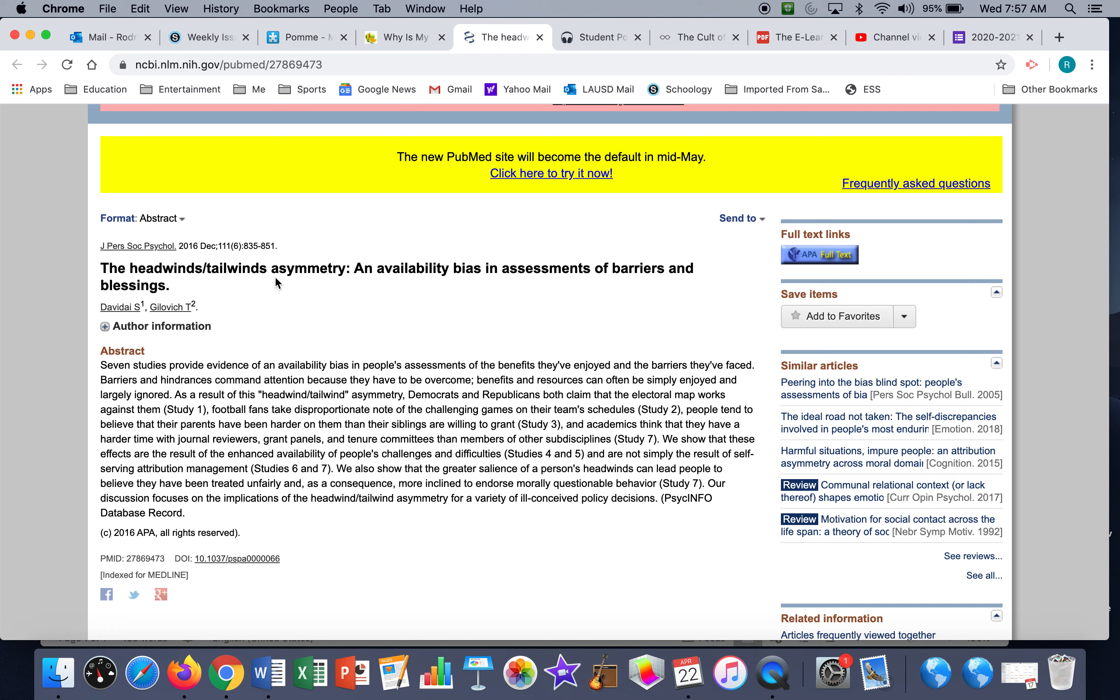
{"action": "mouse_move", "coordinate": [274, 278]}
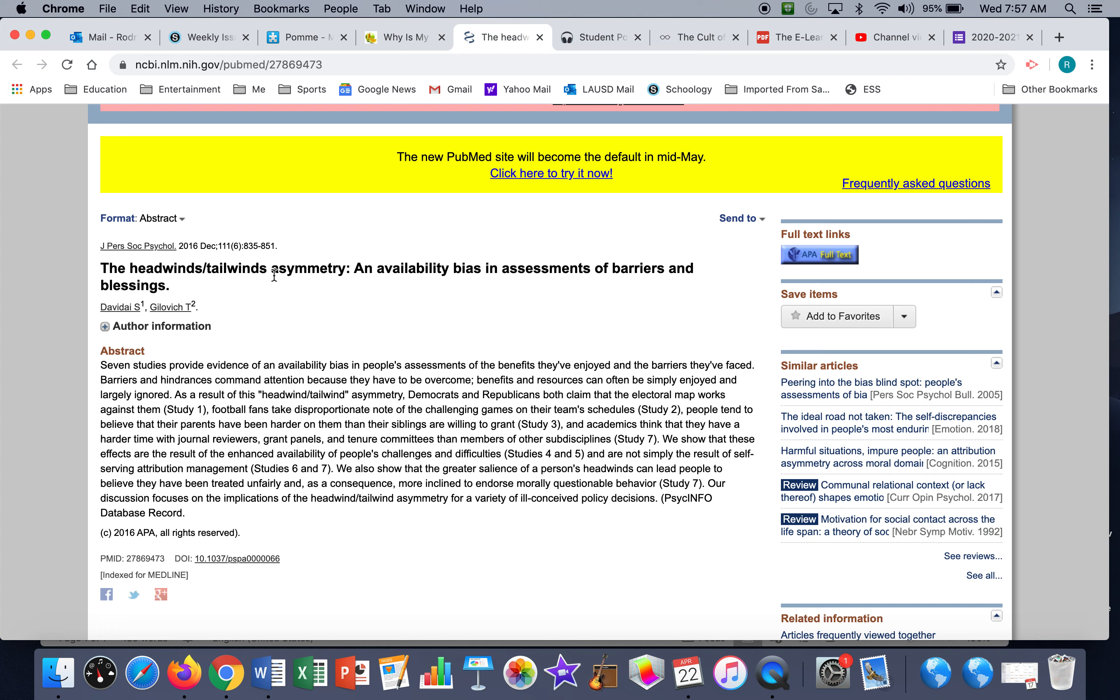
{"action": "mouse_move", "coordinate": [319, 284]}
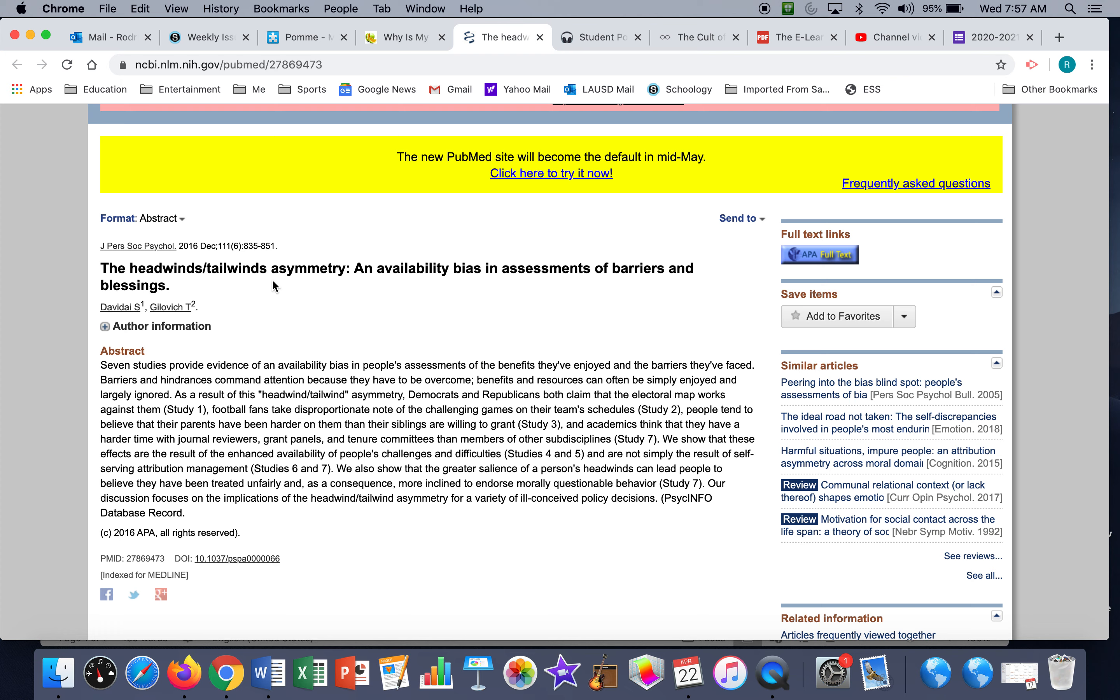
{"action": "mouse_move", "coordinate": [318, 295]}
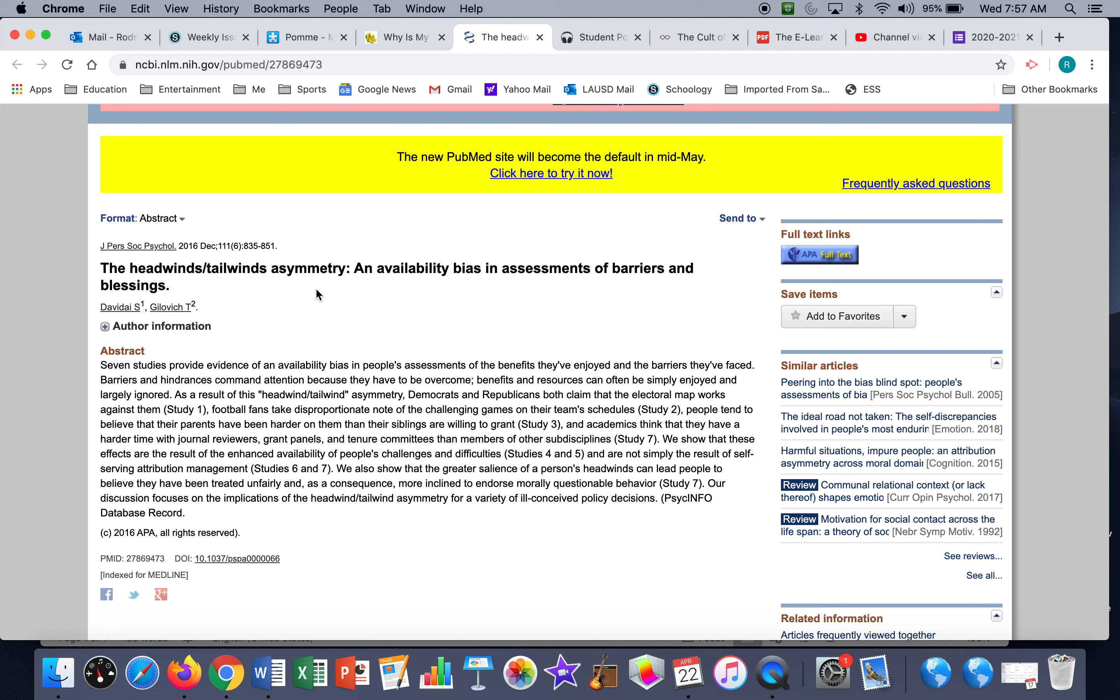
{"action": "mouse_move", "coordinate": [407, 32]}
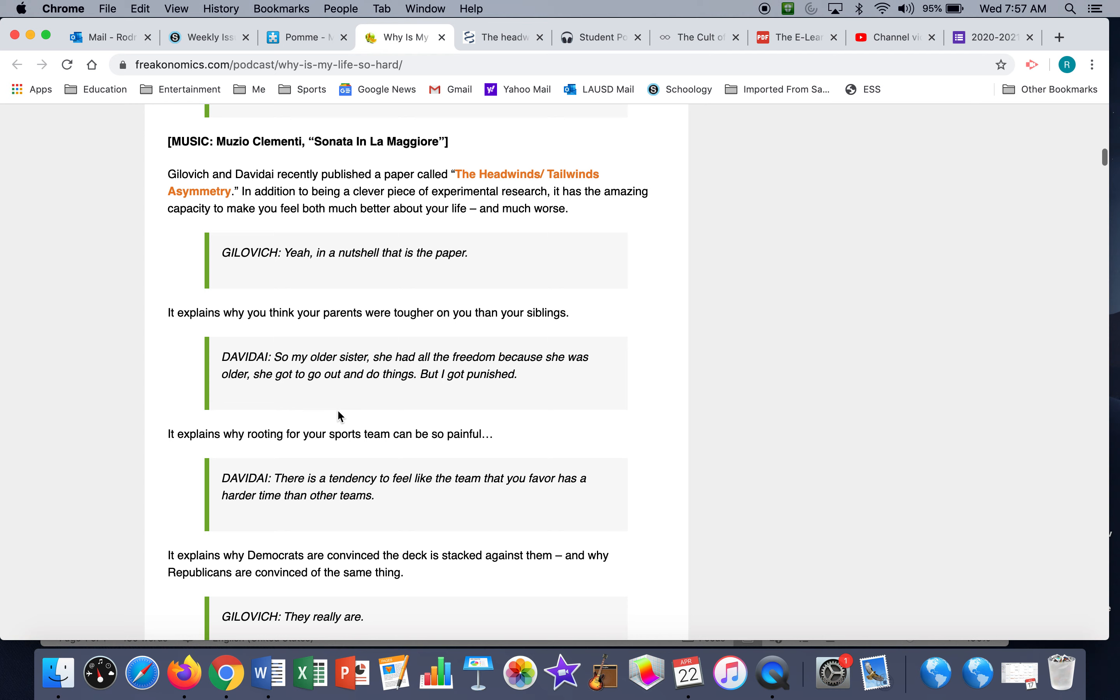
{"action": "mouse_move", "coordinate": [264, 402]}
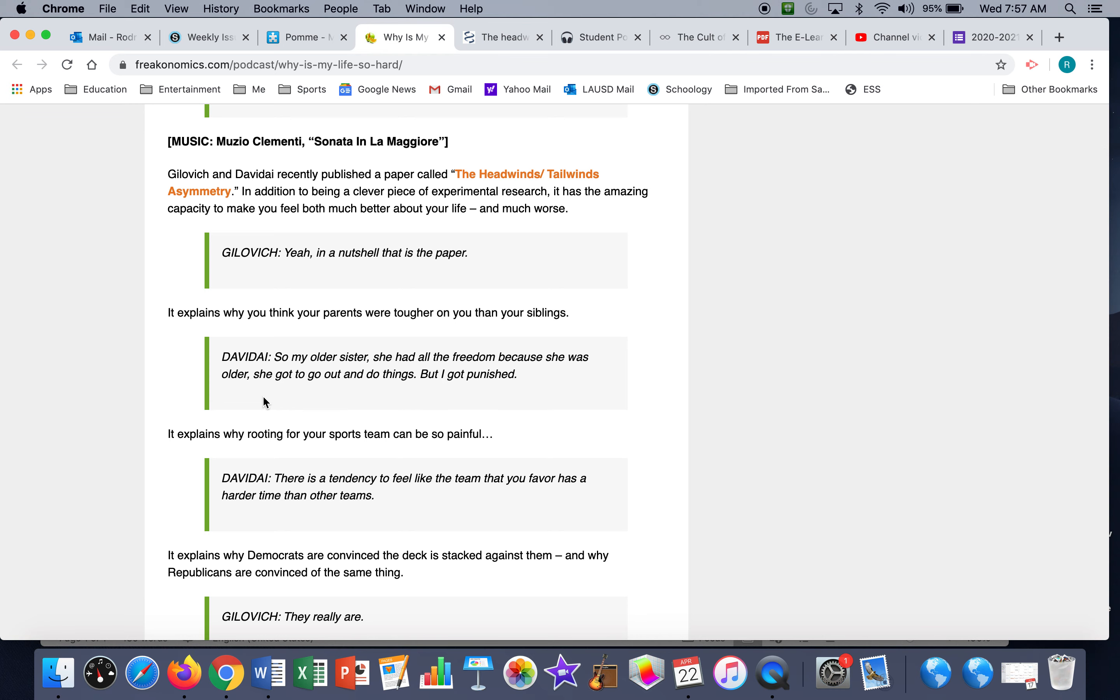
Scroll the transcript back to the top and return to the Schoology assignment page
{"action": "scroll", "scroll_direction": "down", "scroll_amount": 3}
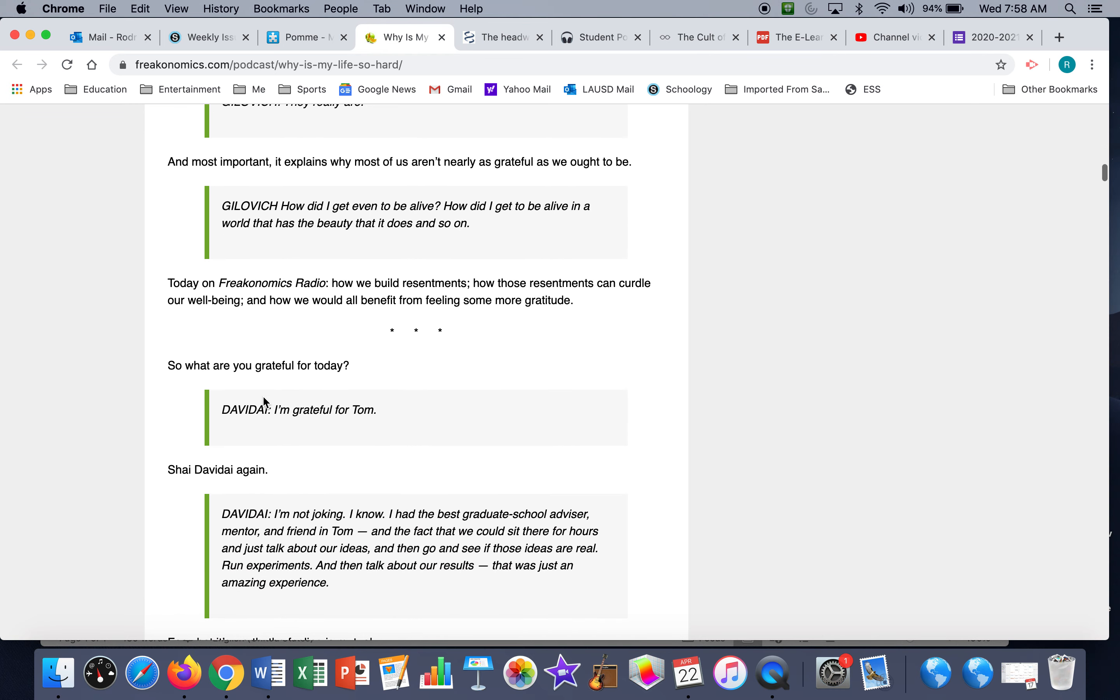
{"action": "mouse_move", "coordinate": [161, 438]}
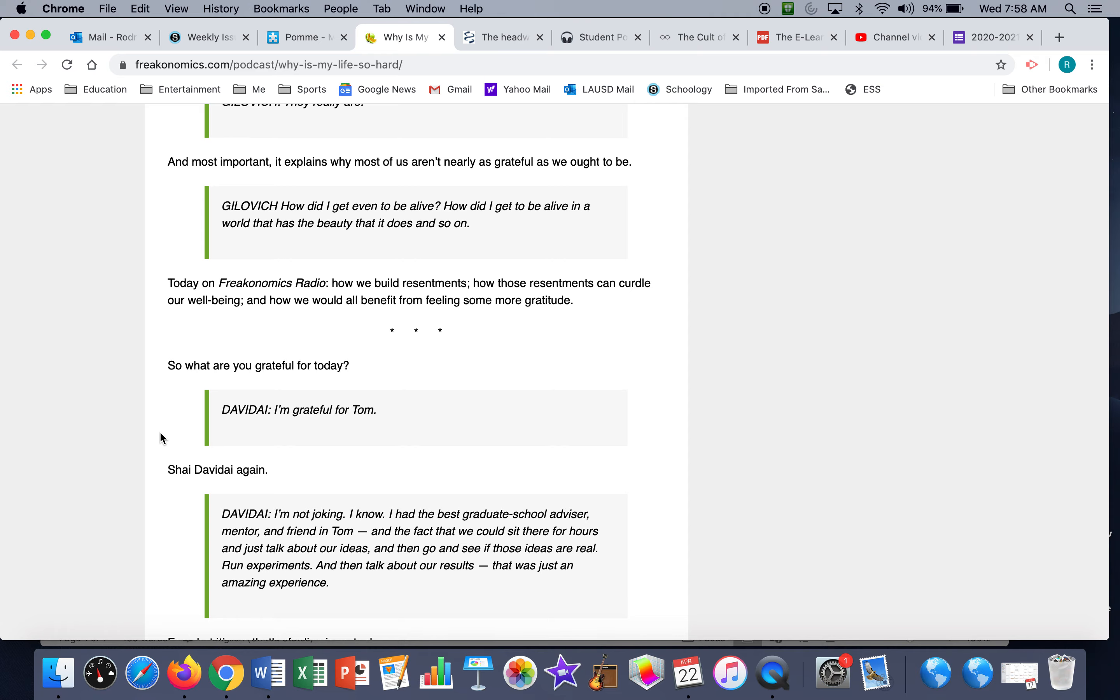
{"action": "scroll", "scroll_direction": "up", "scroll_amount": 3}
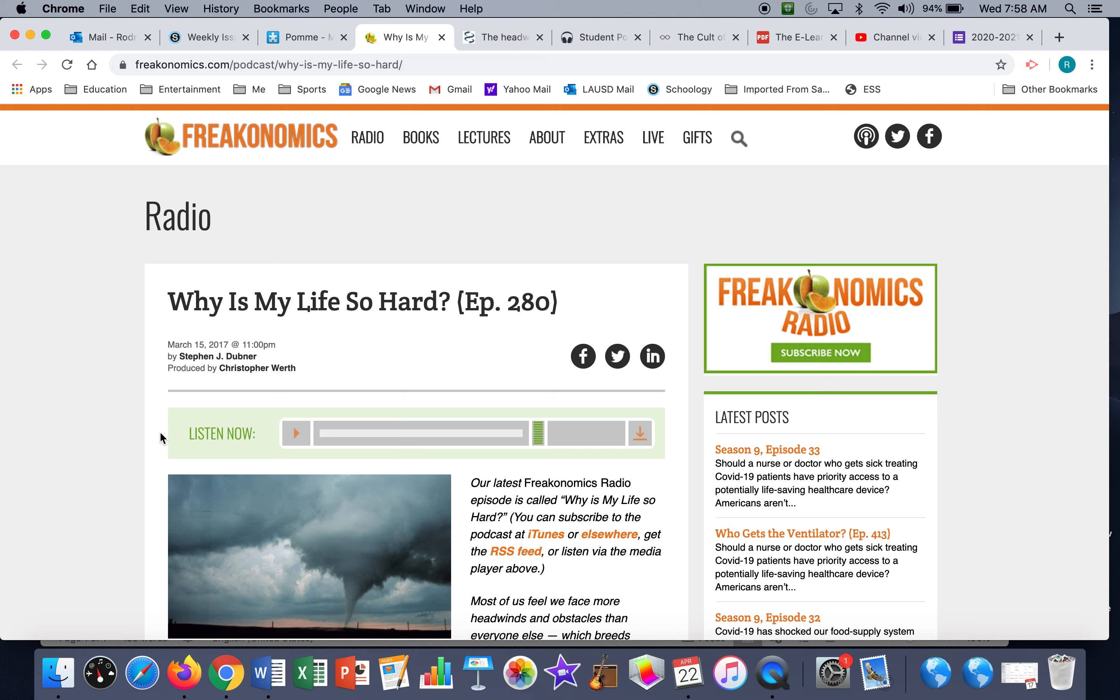
{"action": "left_click", "coordinate": [207, 36]}
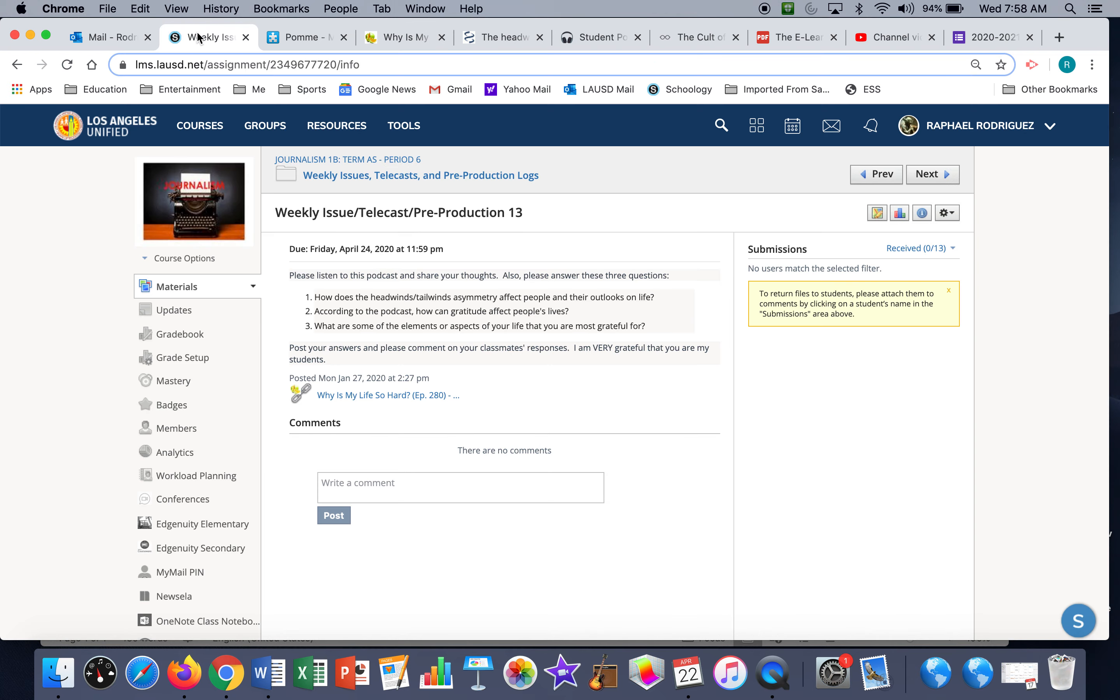
{"action": "scroll", "scroll_direction": "down", "scroll_amount": 3}
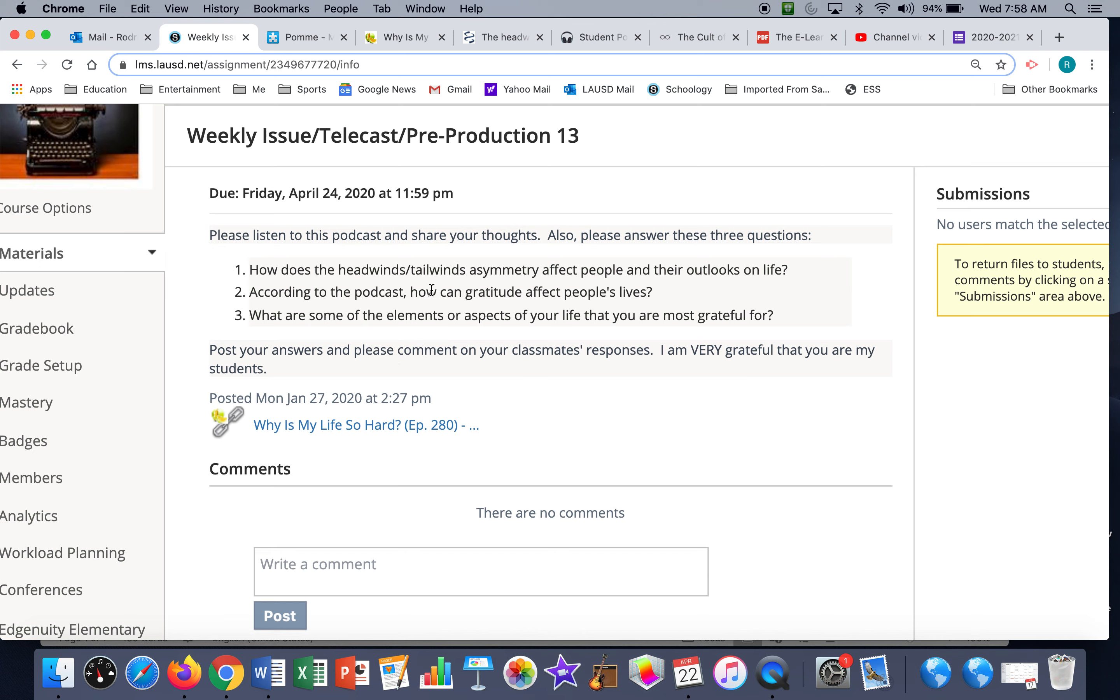
{"action": "mouse_move", "coordinate": [604, 281]}
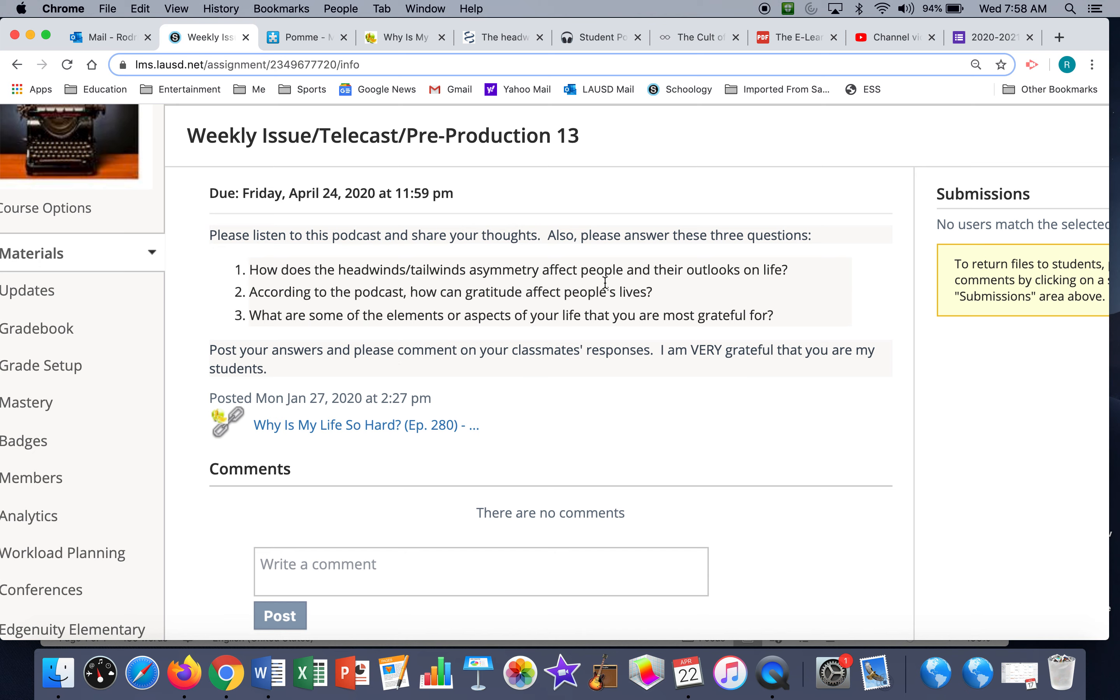
{"action": "mouse_move", "coordinate": [513, 292]}
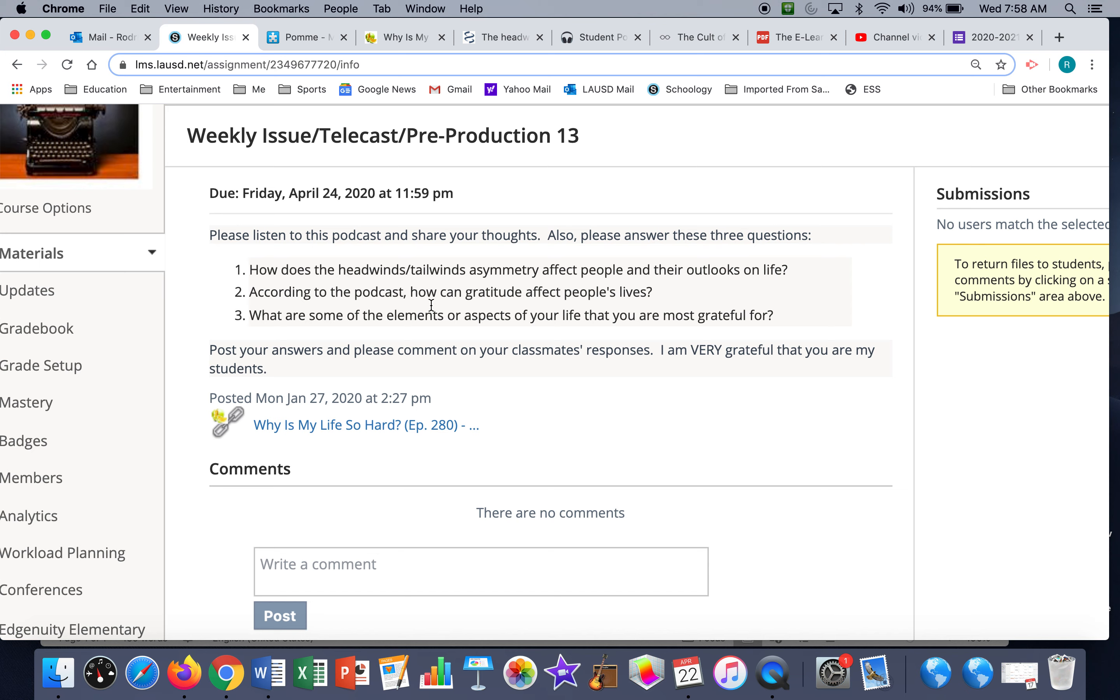
{"action": "mouse_move", "coordinate": [478, 298]}
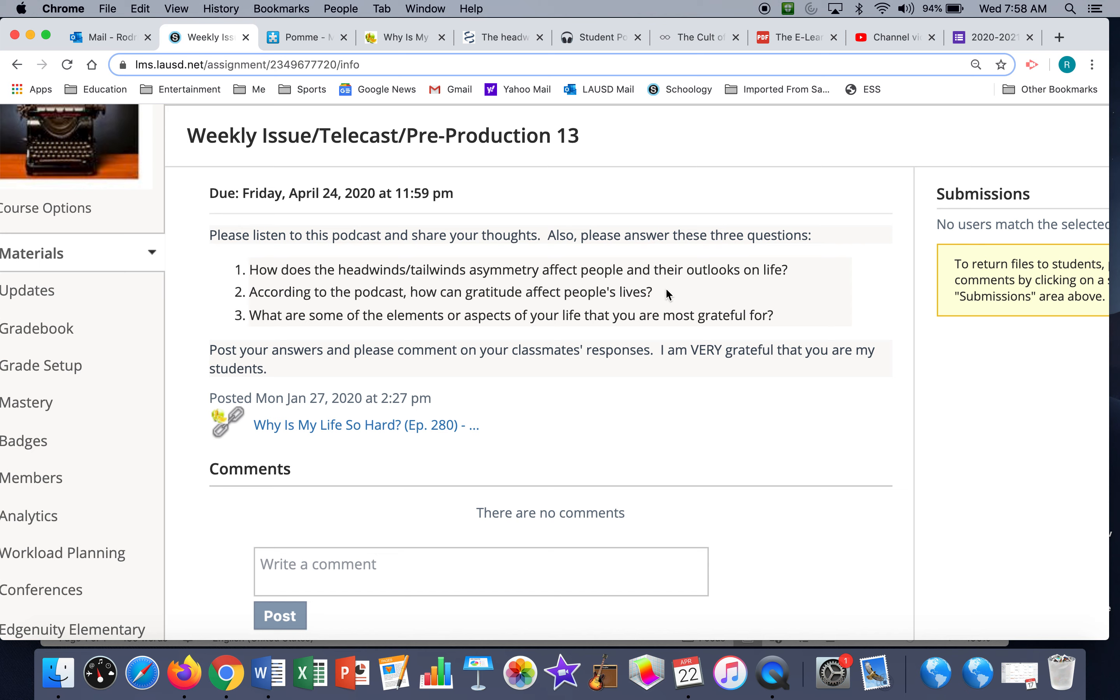
{"action": "mouse_move", "coordinate": [477, 339]}
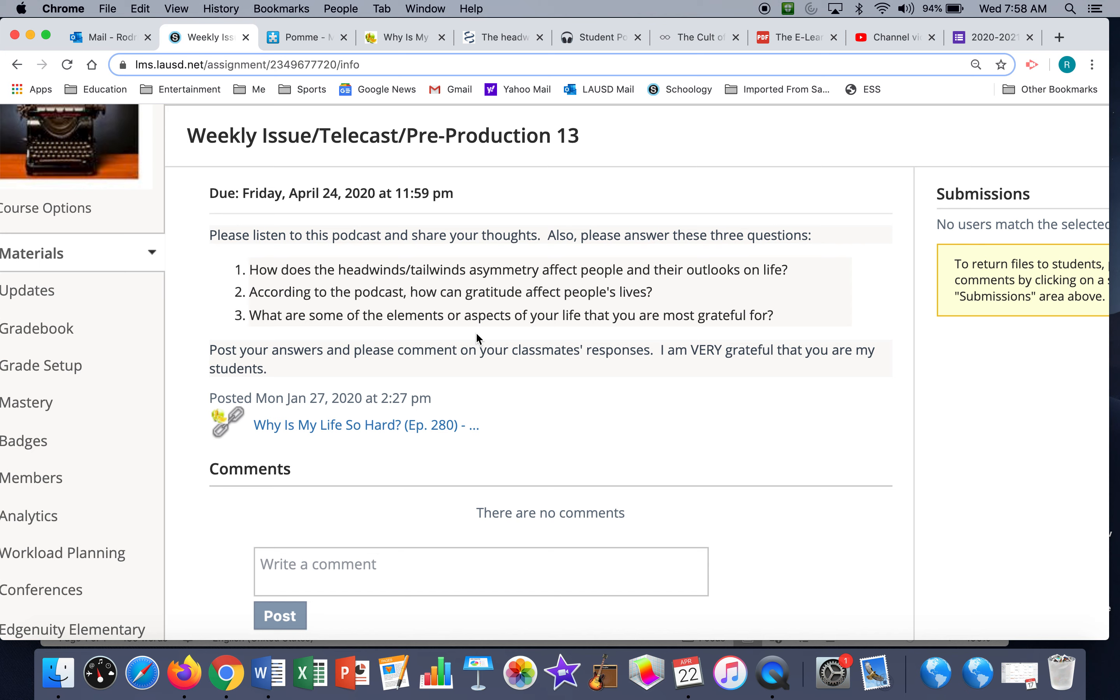
{"action": "mouse_move", "coordinate": [738, 330]}
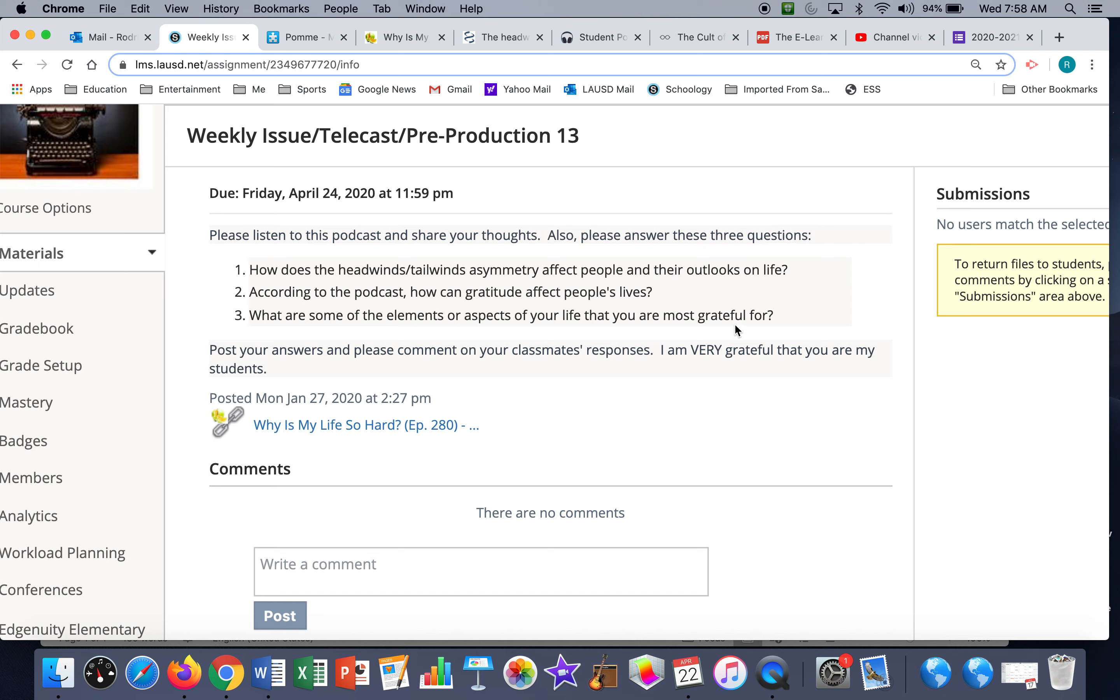
{"action": "mouse_move", "coordinate": [409, 346]}
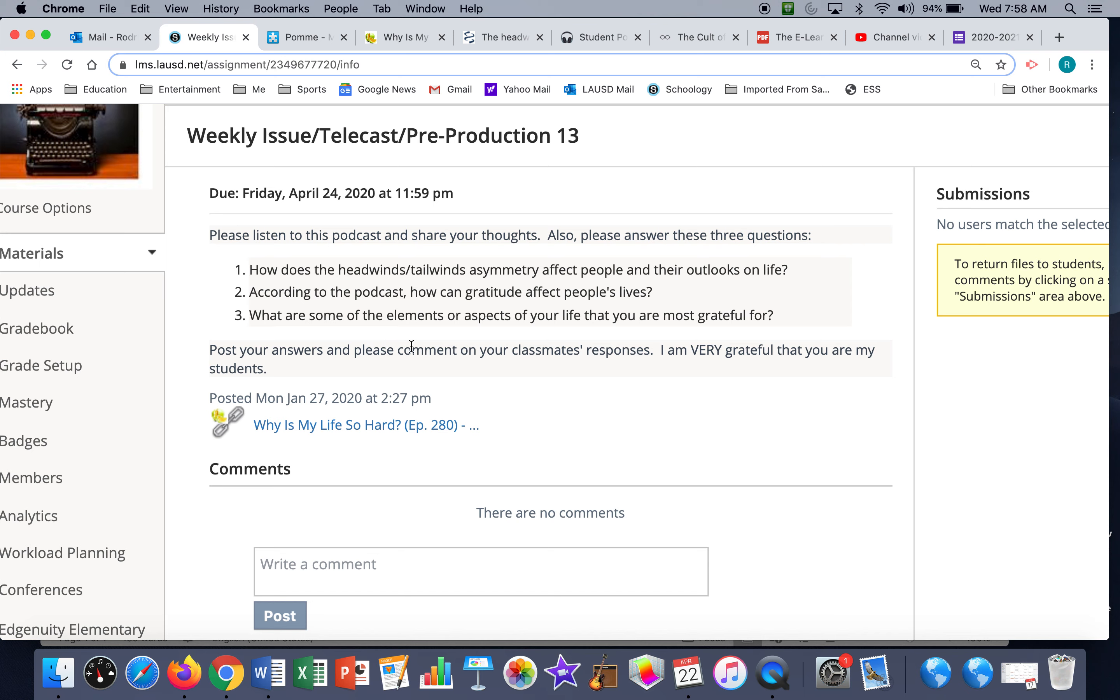
{"action": "mouse_move", "coordinate": [337, 357]}
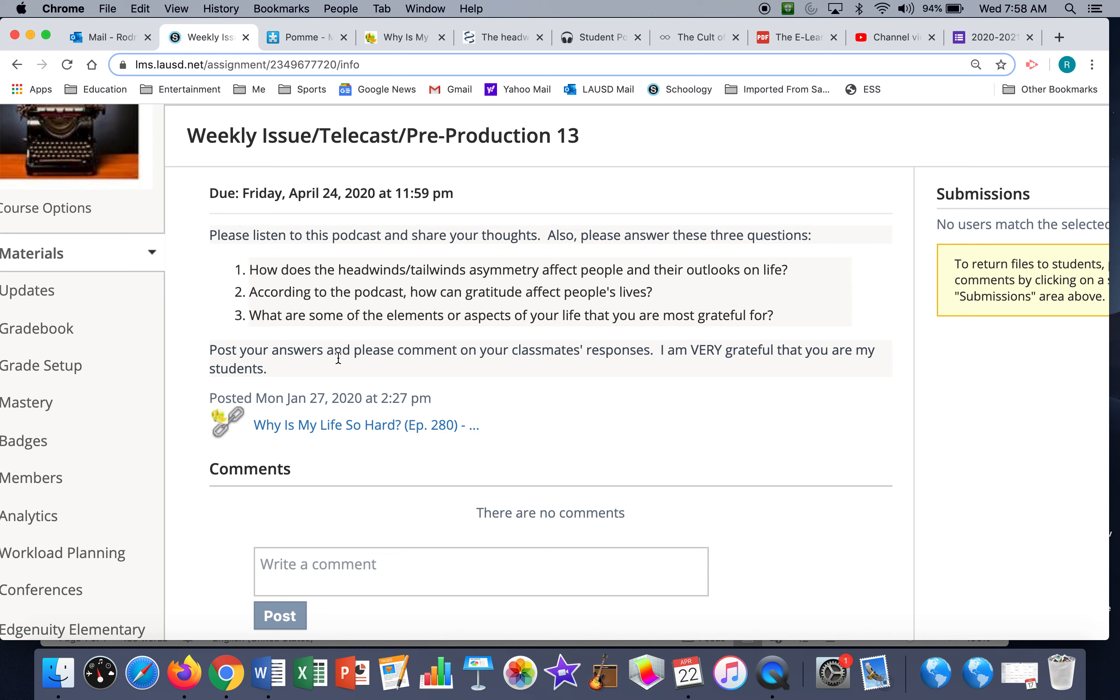
{"action": "mouse_move", "coordinate": [457, 354]}
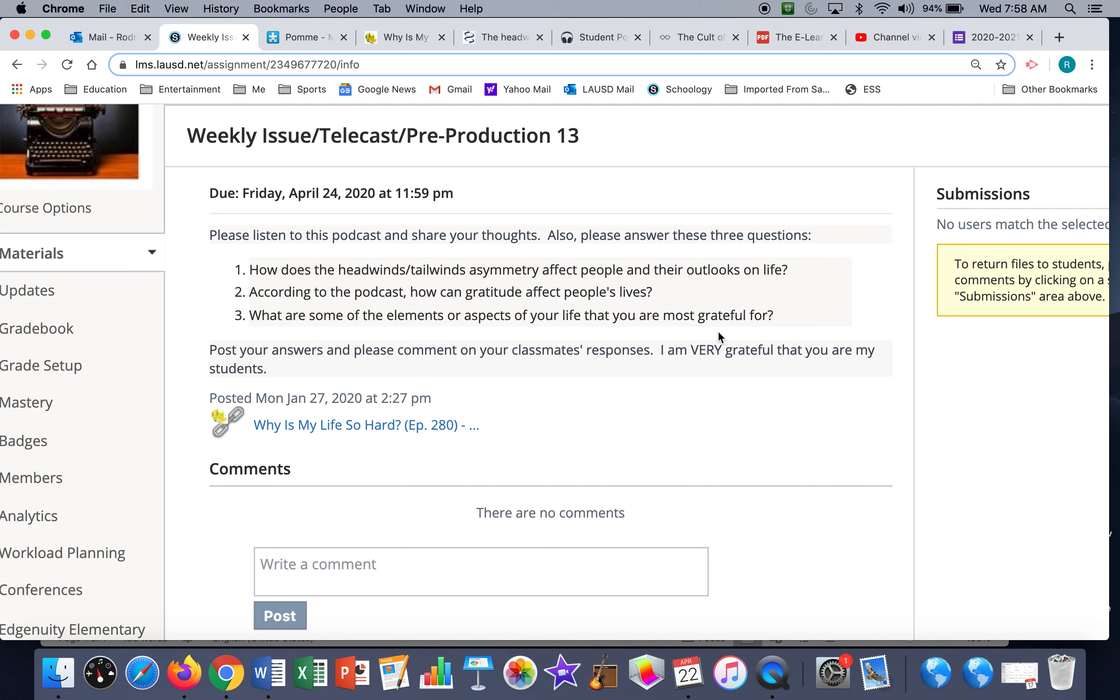
{"action": "scroll", "scroll_direction": "down", "scroll_amount": 3}
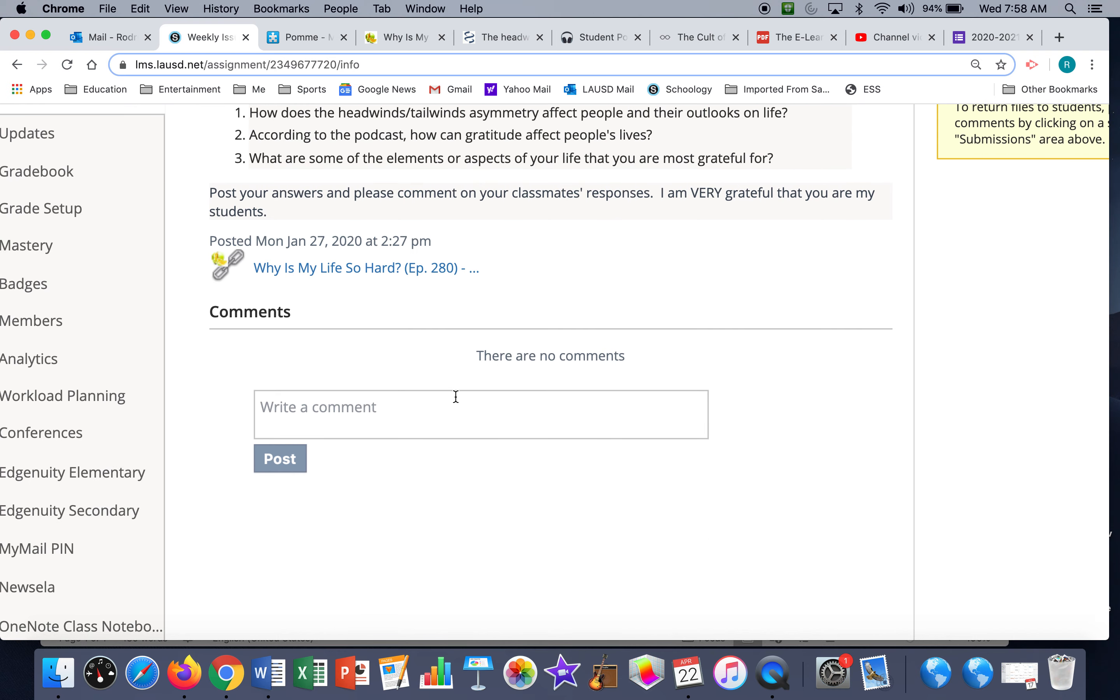
{"action": "scroll", "scroll_direction": "down", "scroll_amount": 3}
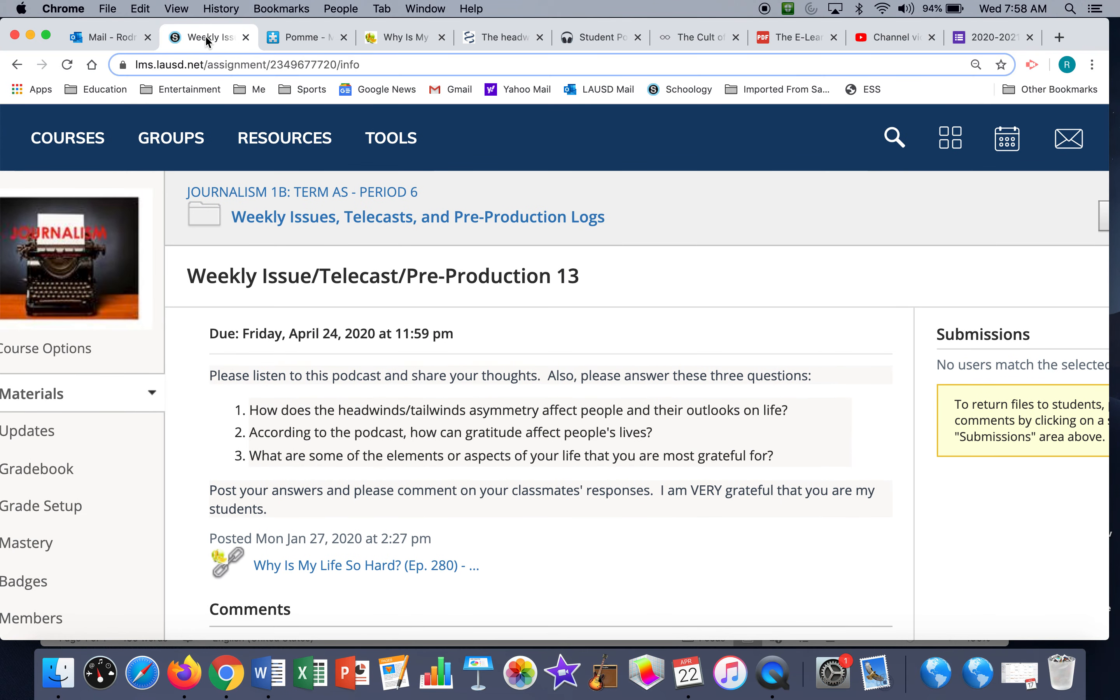
{"action": "mouse_move", "coordinate": [132, 278]}
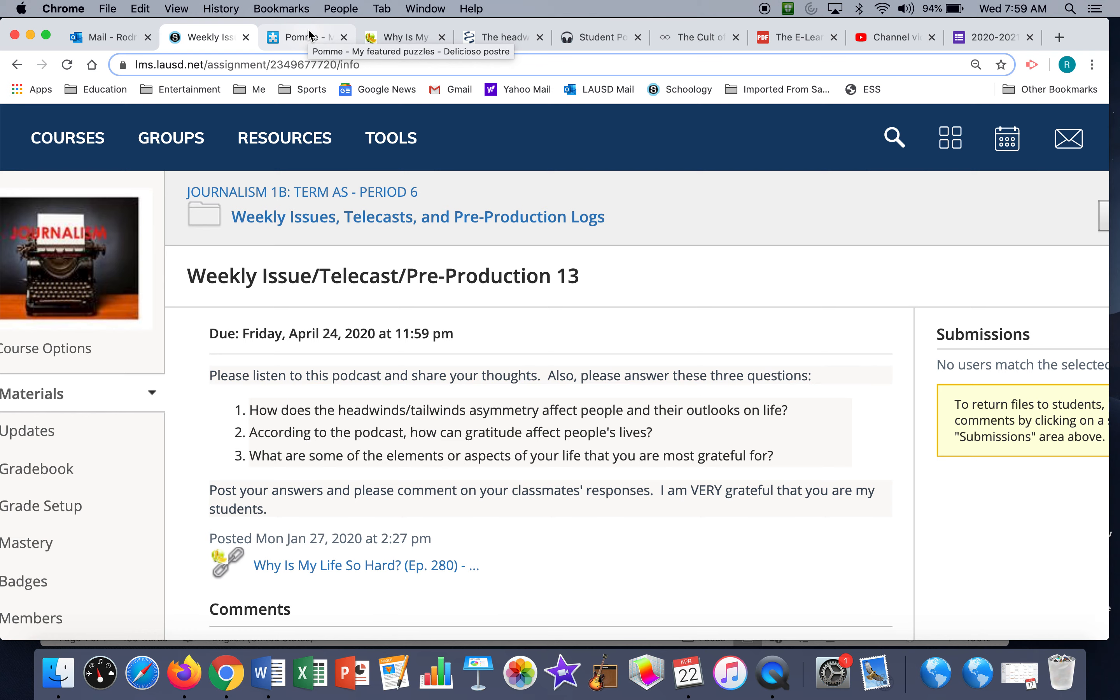
{"action": "left_click", "coordinate": [301, 37]}
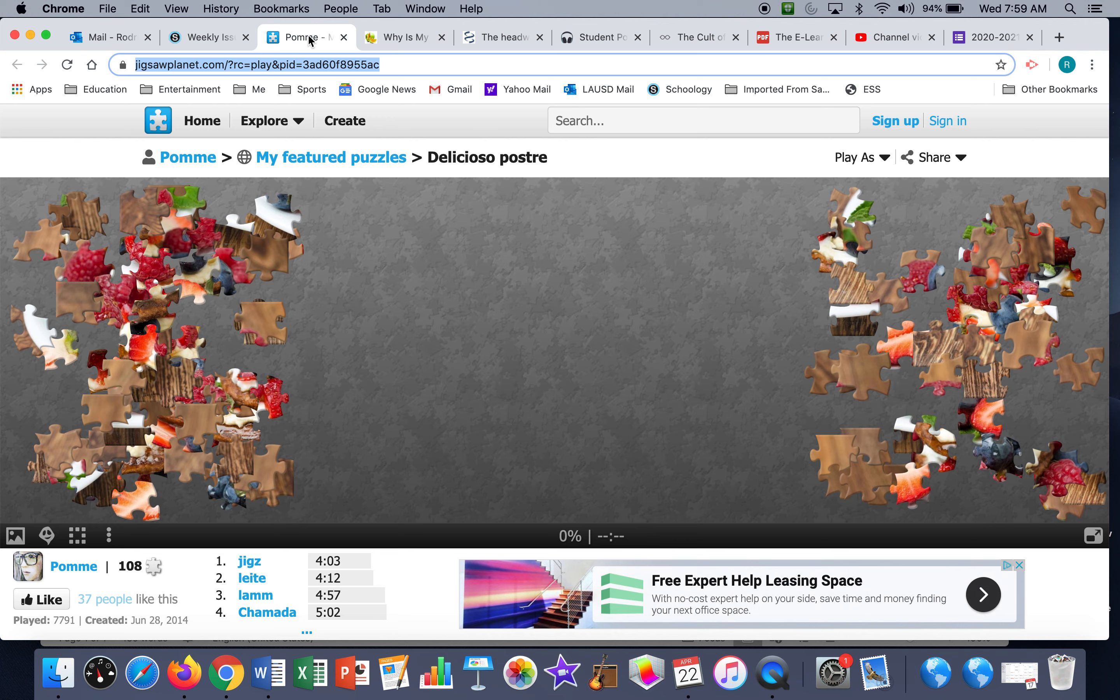
{"action": "mouse_move", "coordinate": [472, 165]}
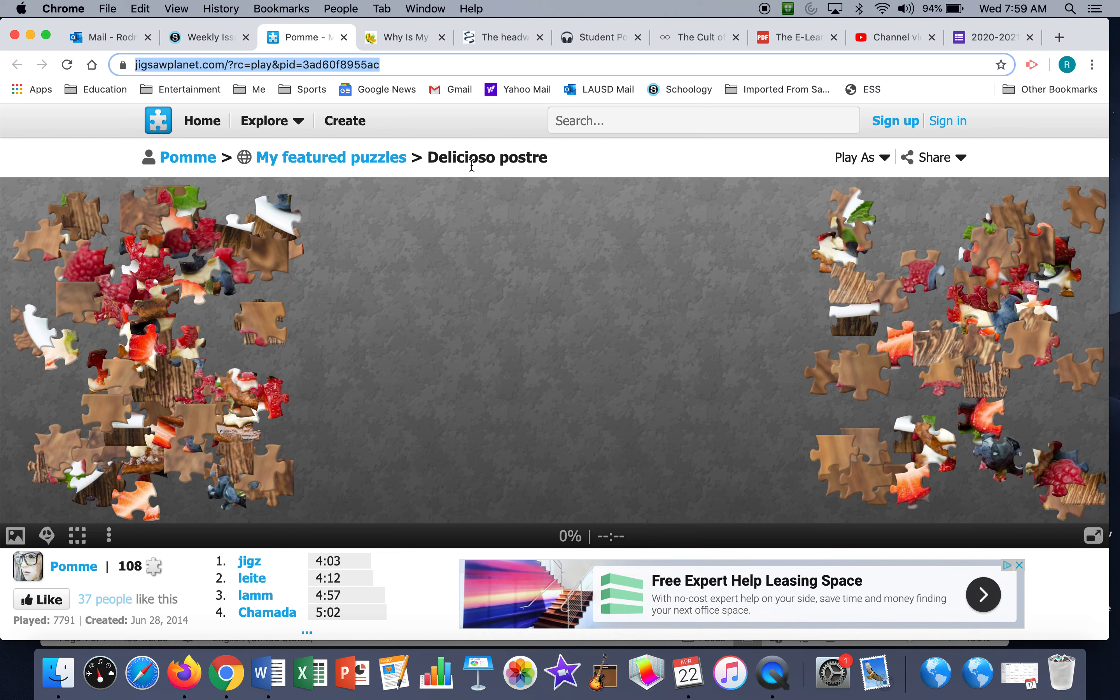
{"action": "mouse_move", "coordinate": [526, 182]}
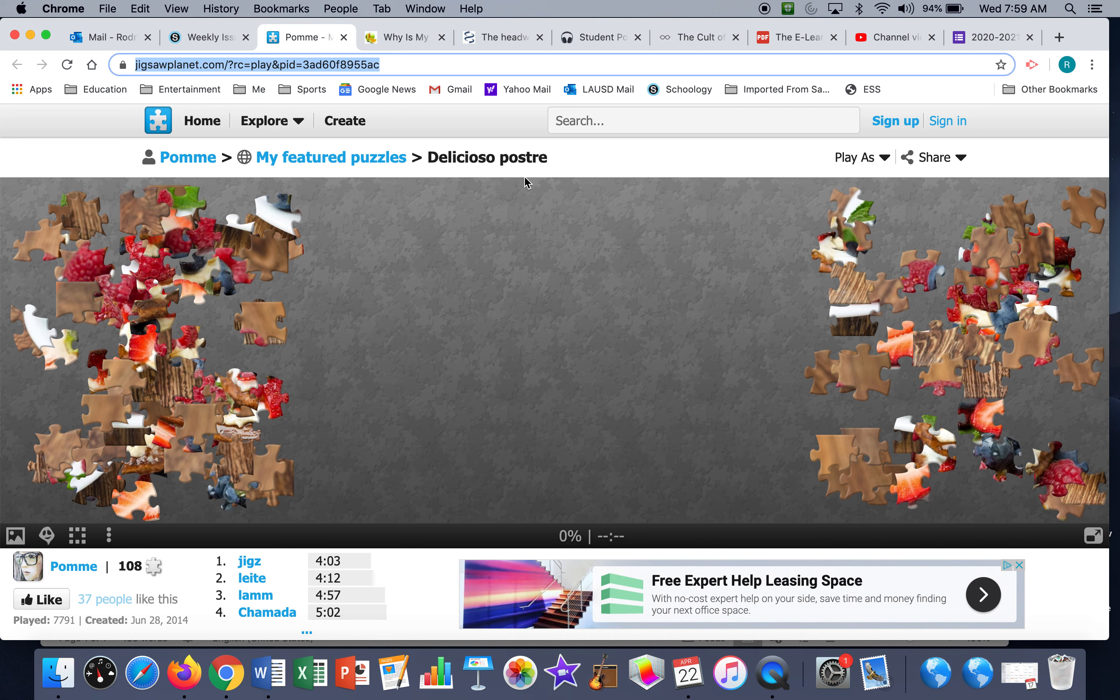
{"action": "mouse_move", "coordinate": [272, 415]}
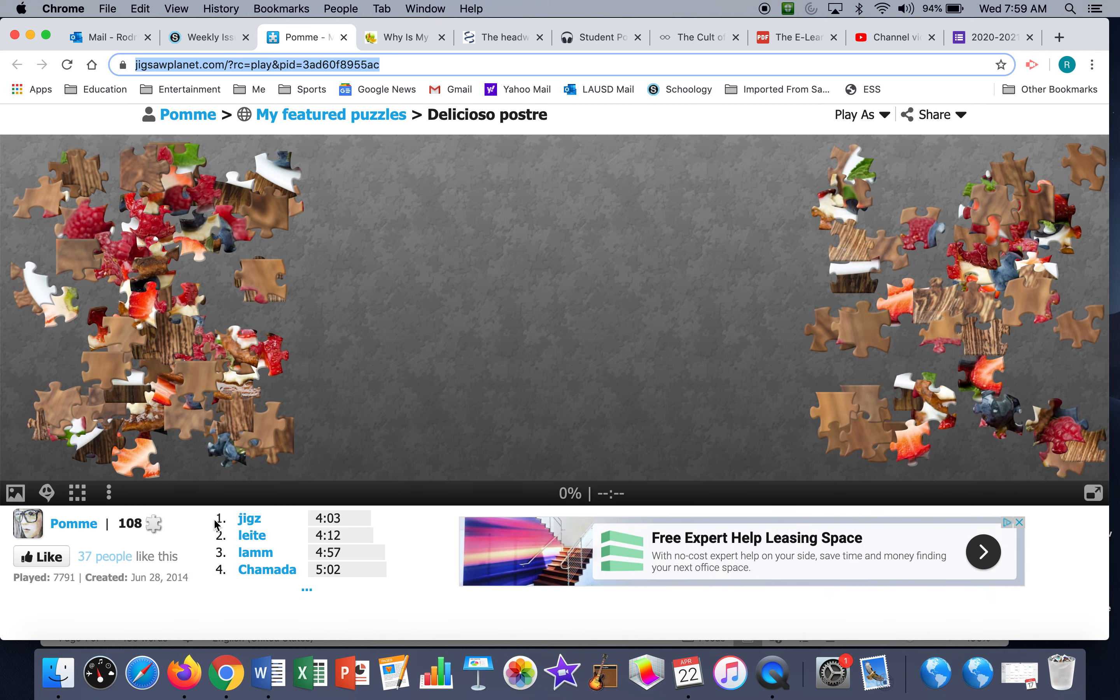
View the Delicioso postre puzzle and leaderboard at 0%, then return to the assignment page
{"action": "scroll", "scroll_direction": "down", "scroll_amount": 3}
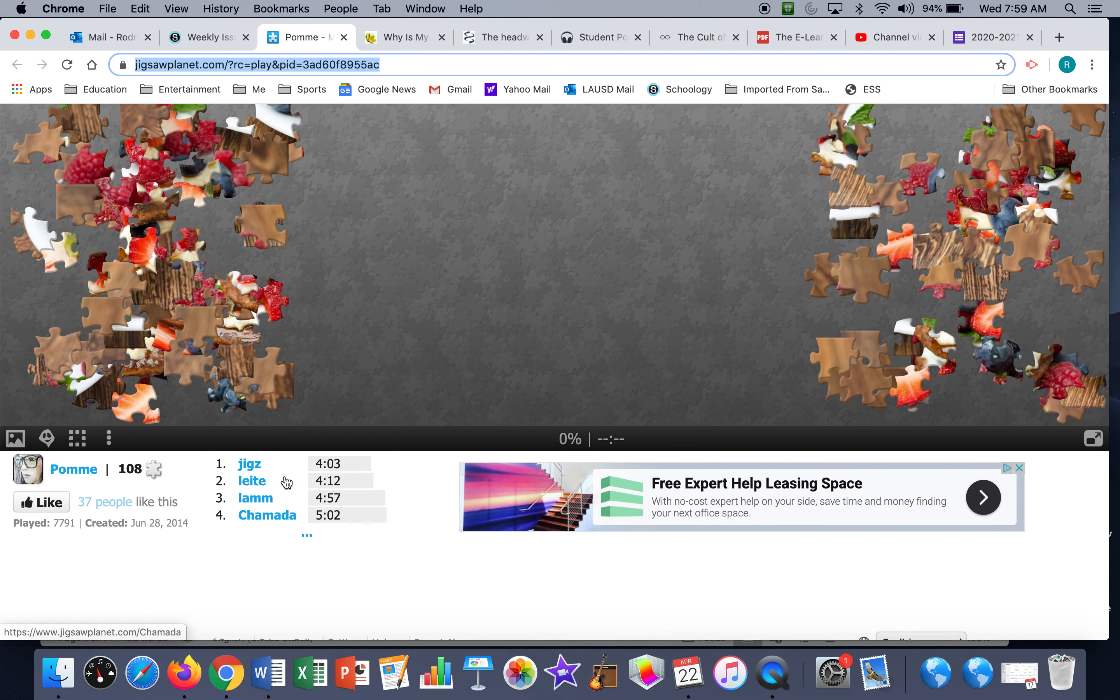
{"action": "left_click", "coordinate": [306, 534]}
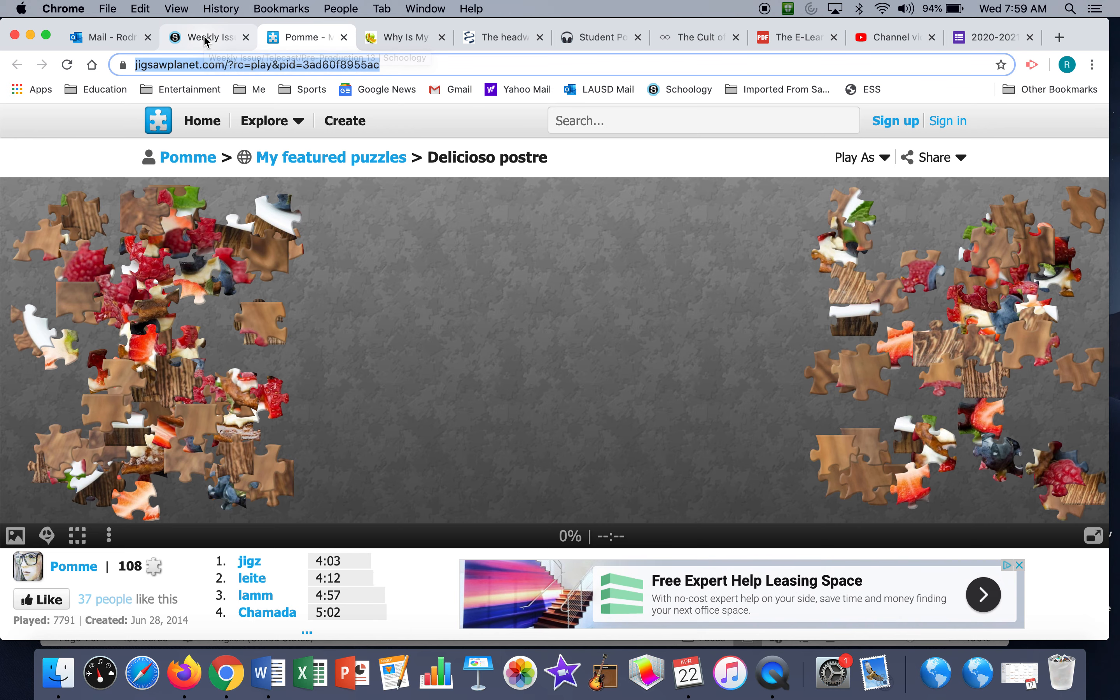
{"action": "left_click", "coordinate": [200, 36]}
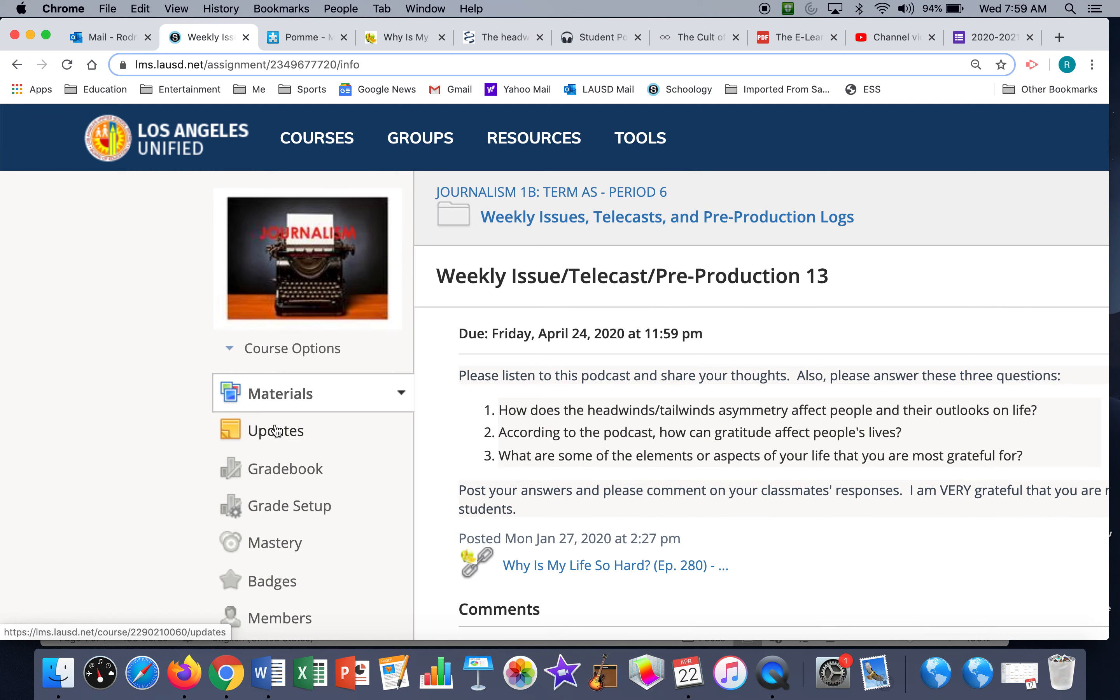
Open the Journalism 1B course Updates feed showing the latest class announcement
{"action": "left_click", "coordinate": [276, 431]}
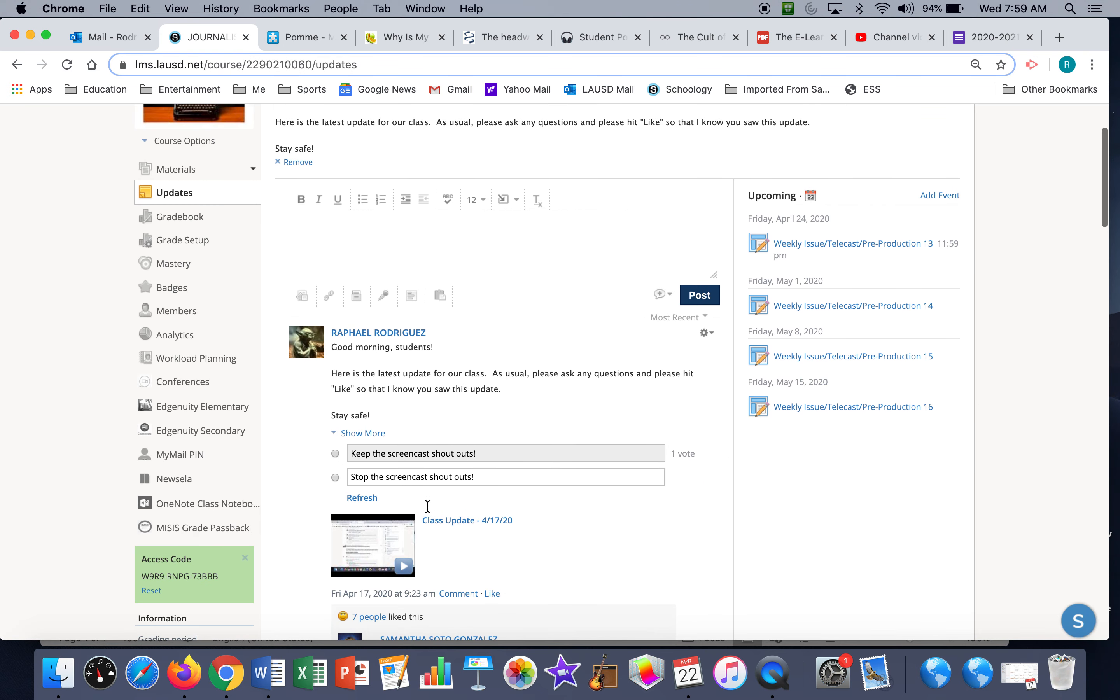
{"action": "mouse_move", "coordinate": [440, 611]}
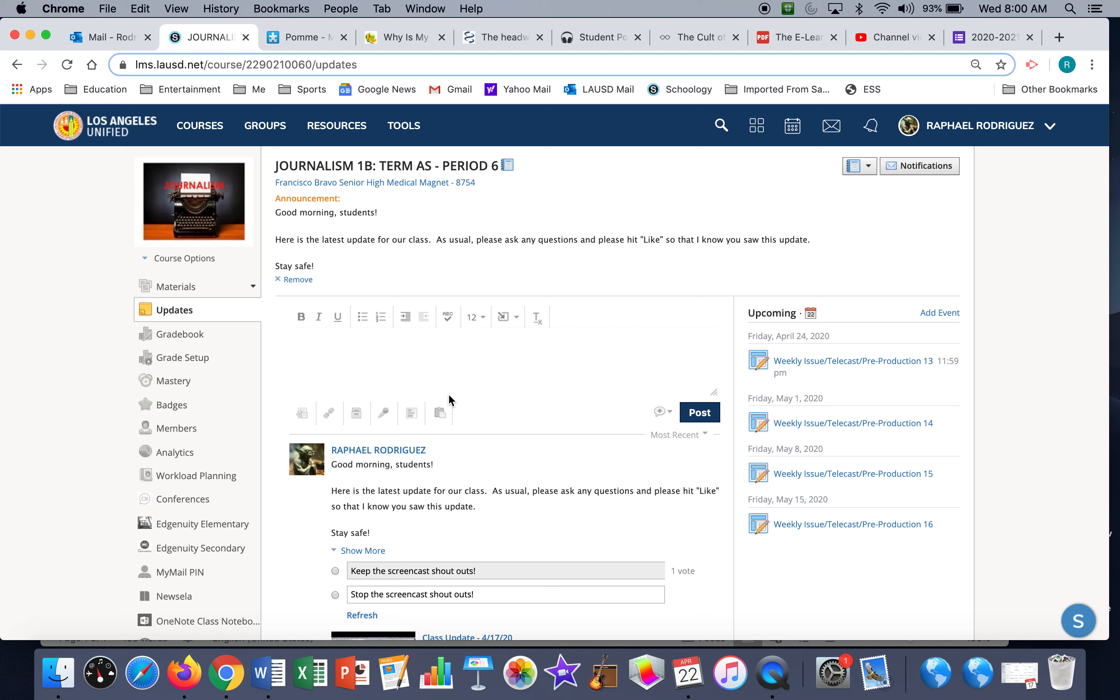
{"action": "mouse_move", "coordinate": [670, 221]}
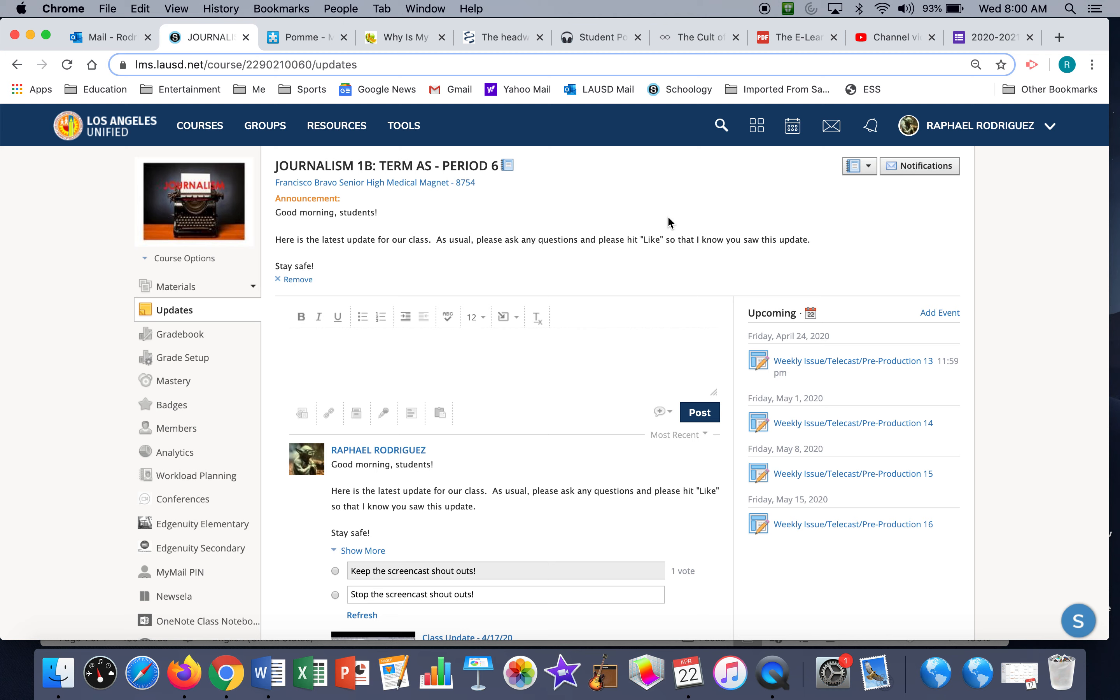